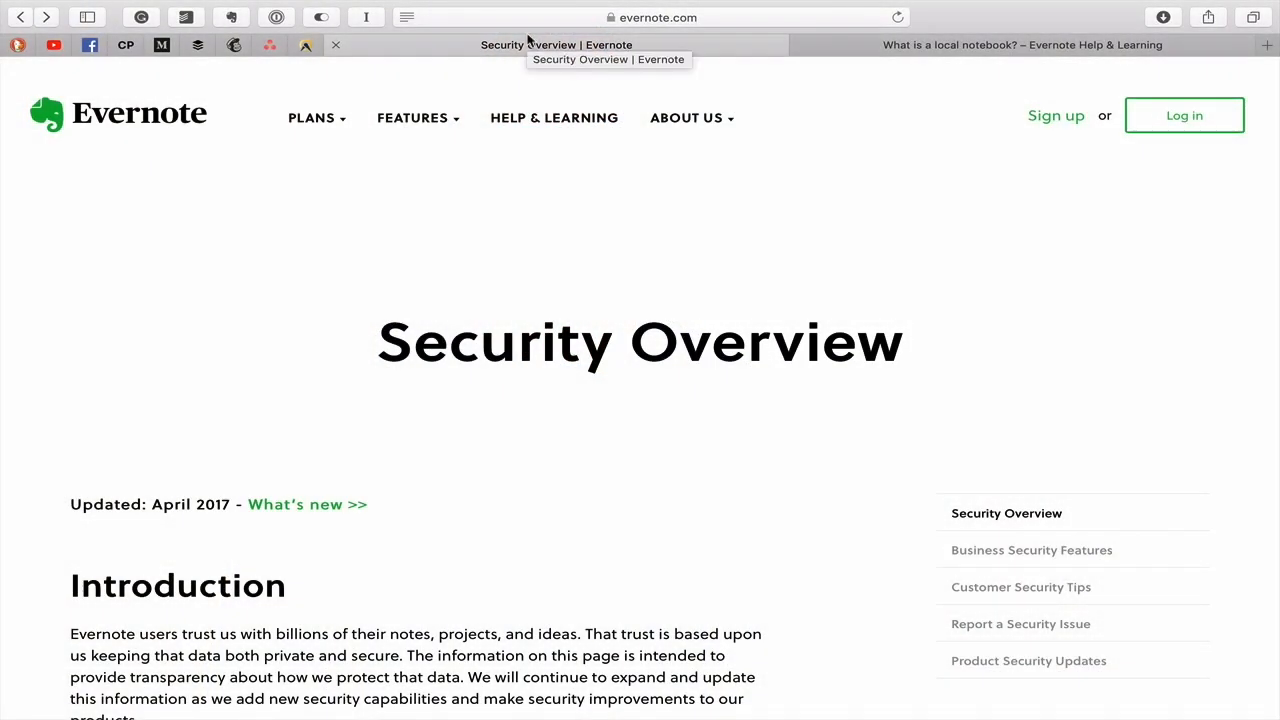
mouse_move(506, 237)
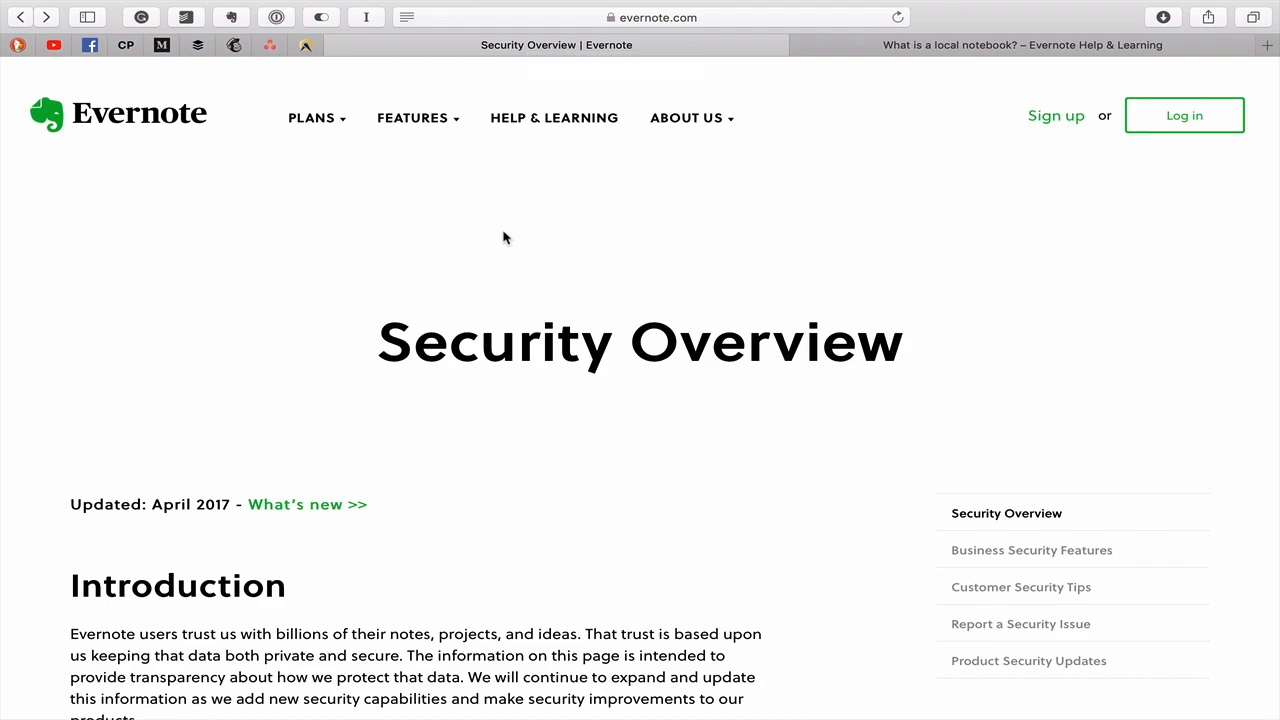
- Scroll down to Account Security and highlight the two-step verification sentence
scroll(down, 3)
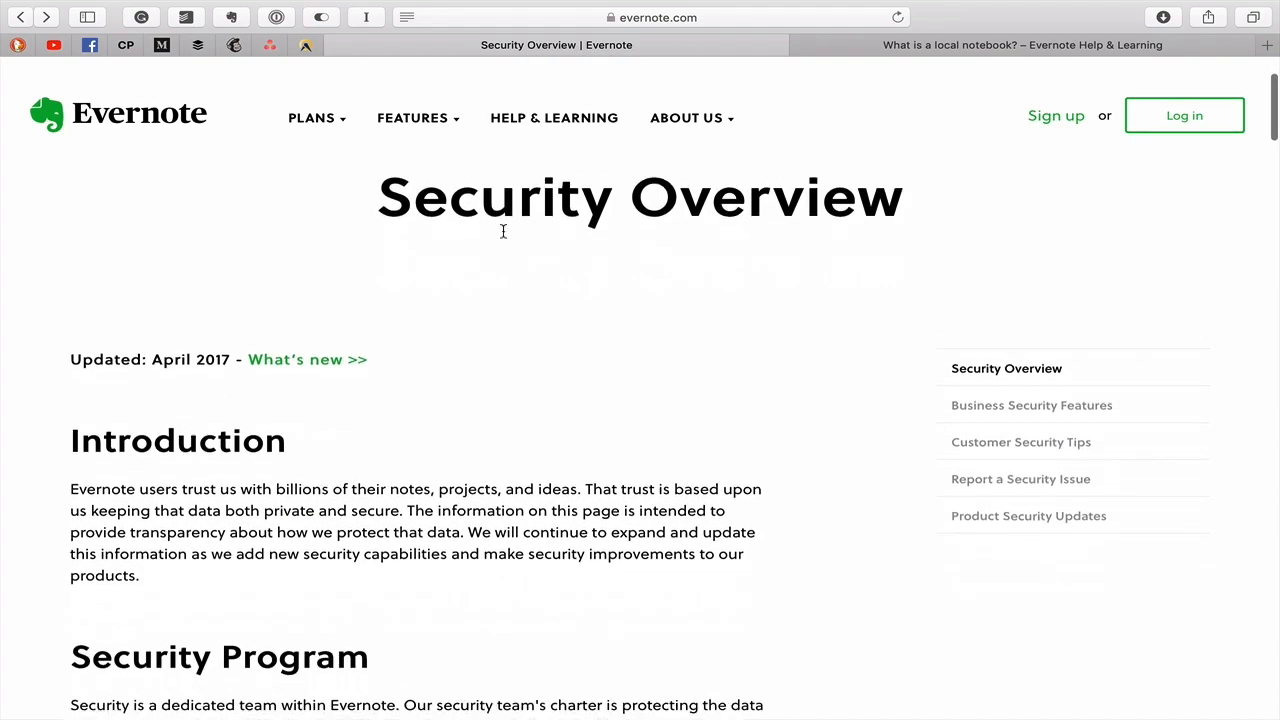
scroll(down, 3)
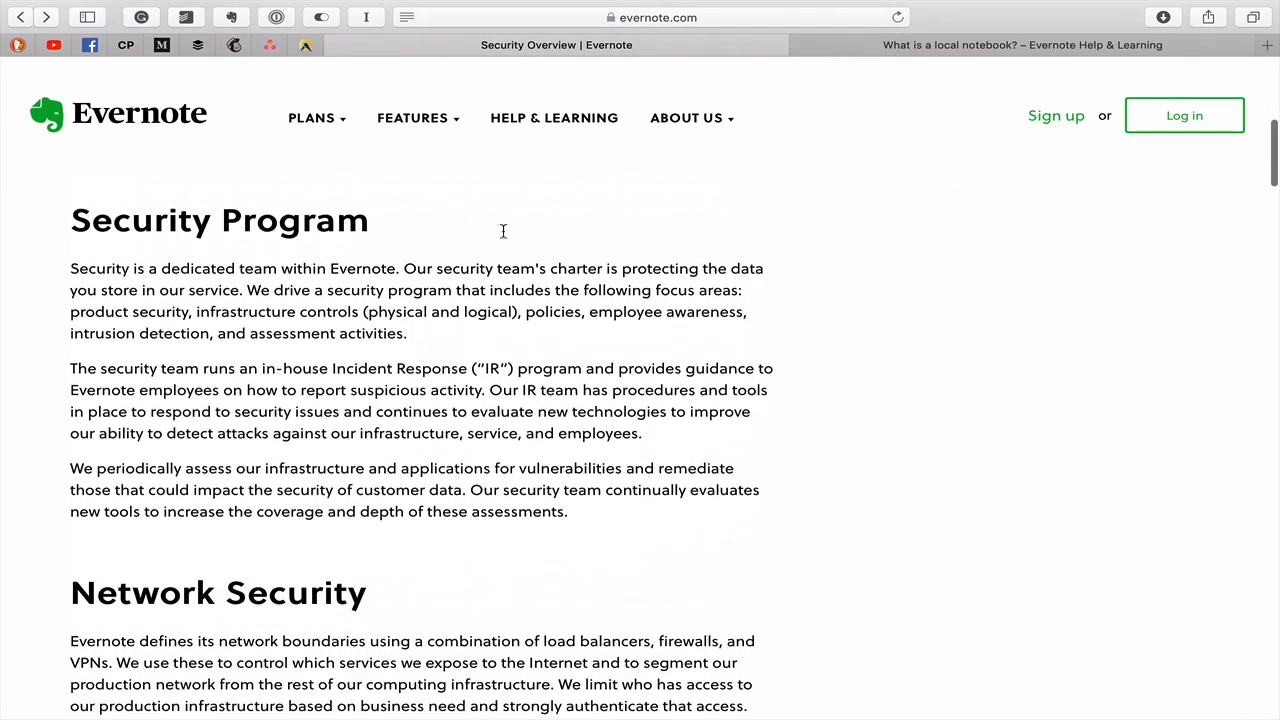
scroll(down, 3)
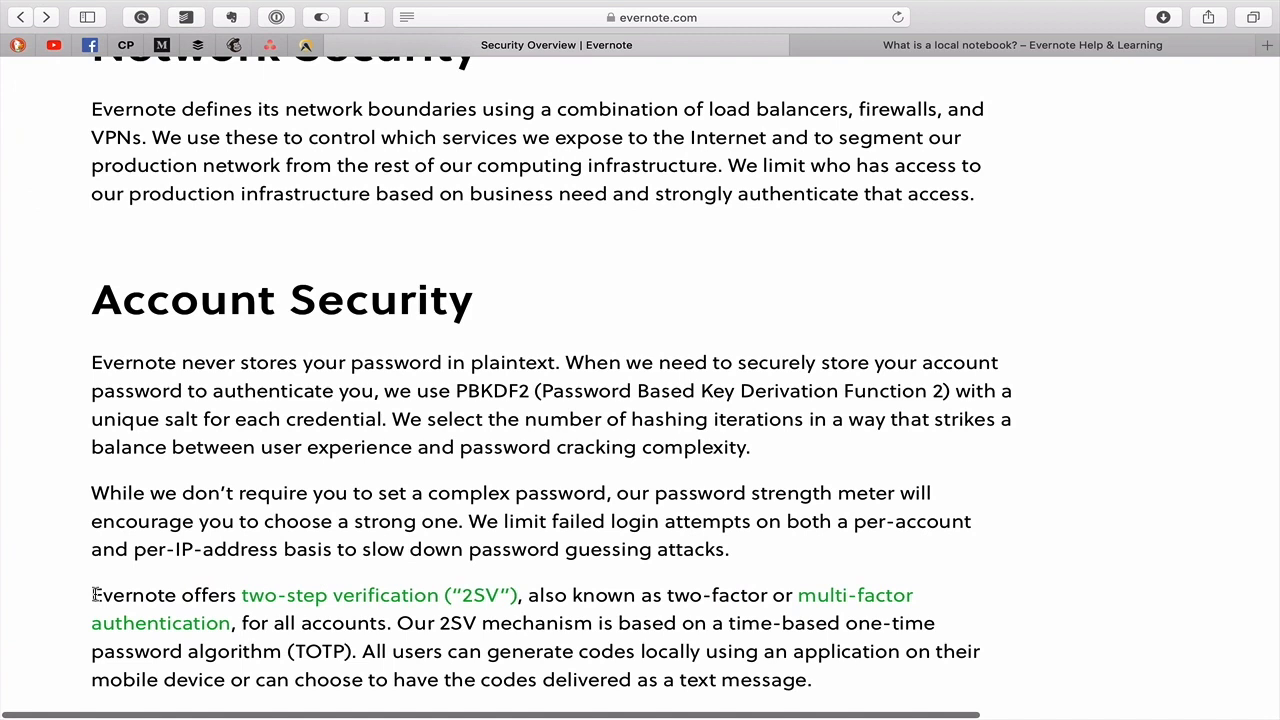
drag(91, 594, 518, 594)
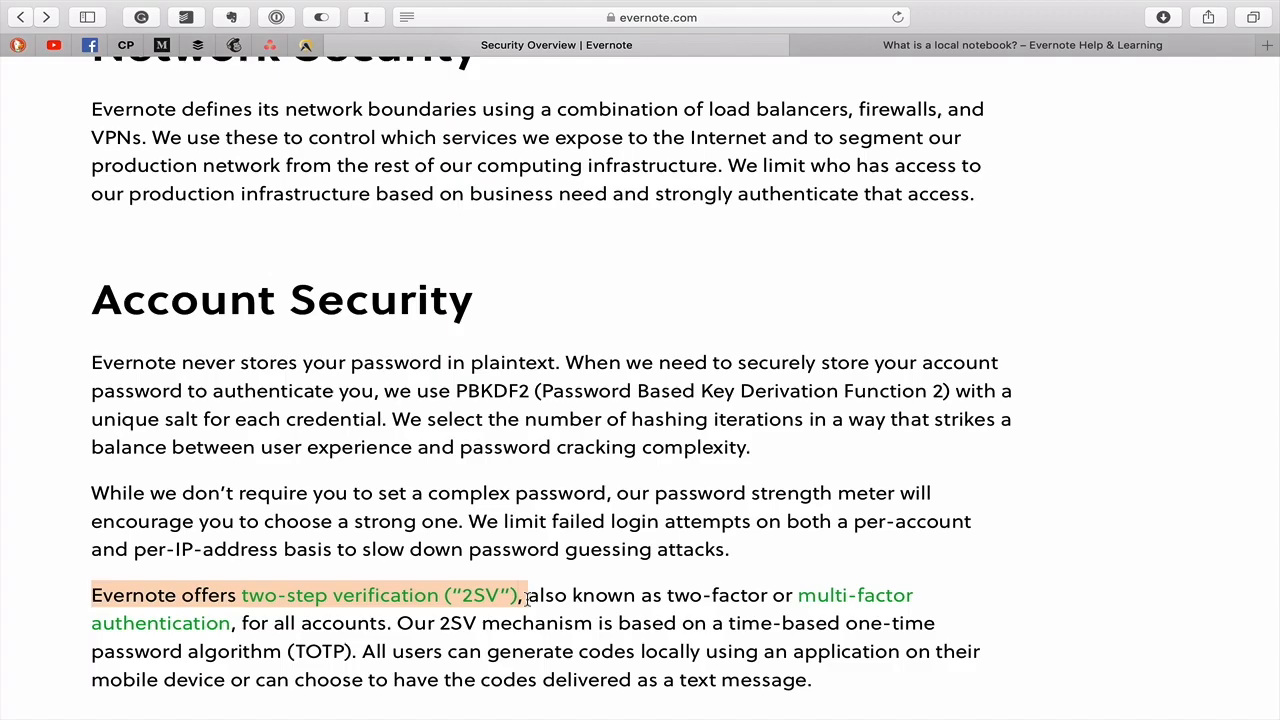
- Scroll to Encryption at Rest and highlight the phrase 'In late 2016,'
scroll(down, 3)
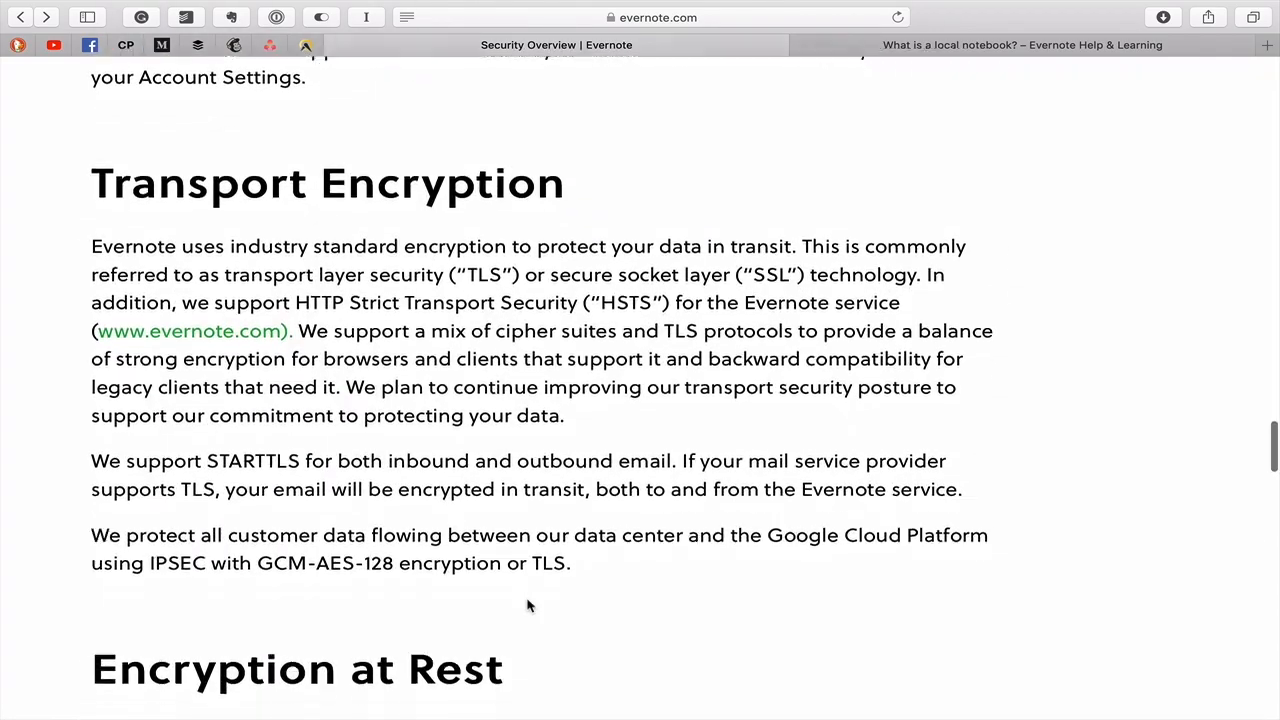
scroll(down, 3)
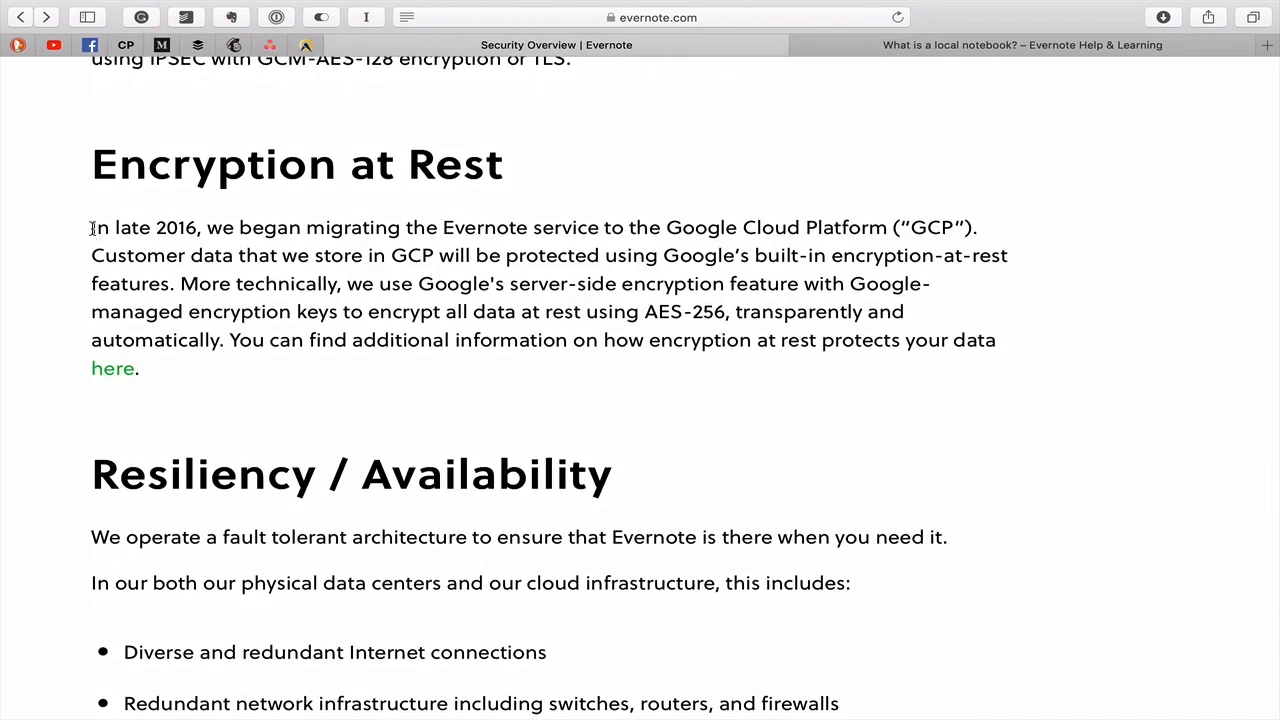
drag(90, 227, 200, 227)
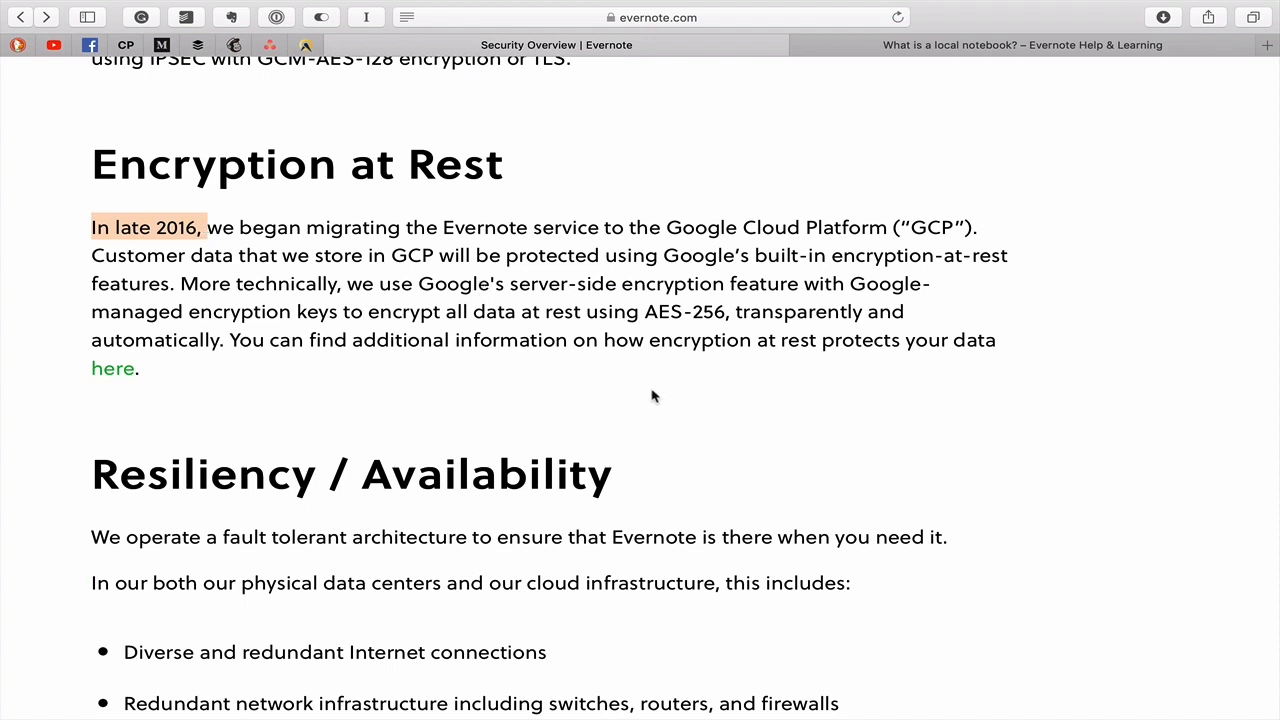
mouse_move(774, 393)
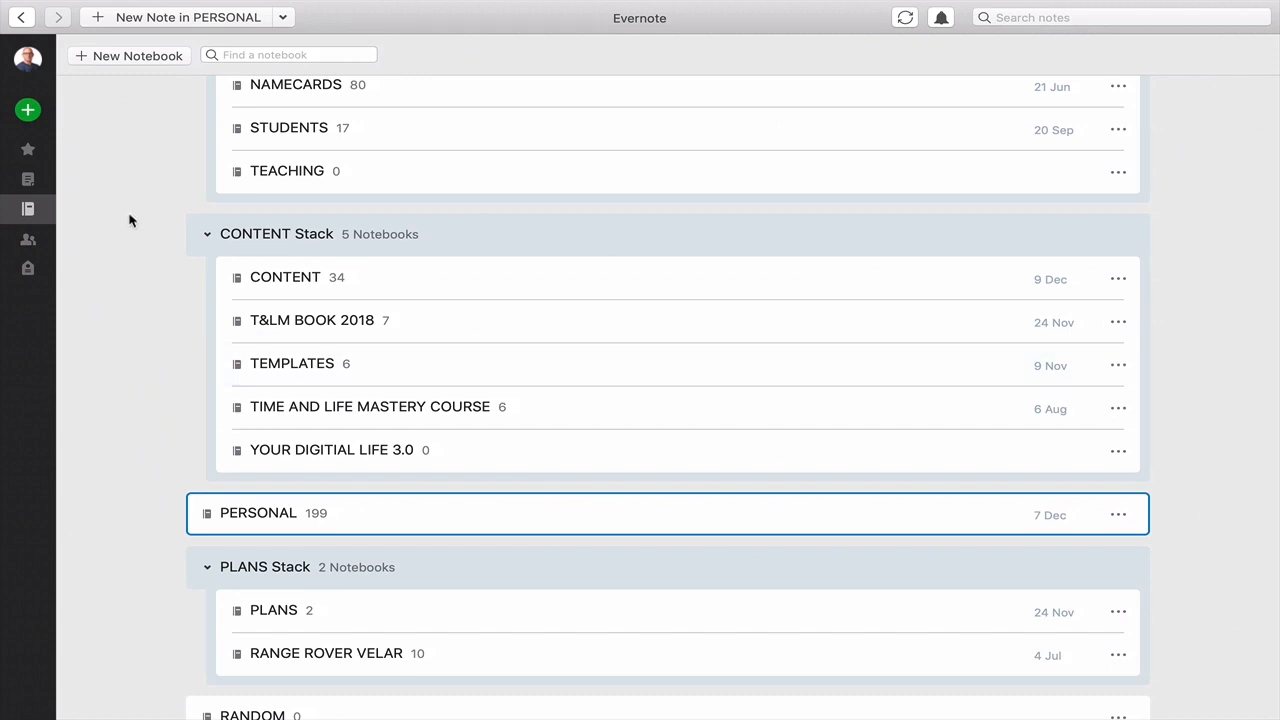
mouse_move(40, 149)
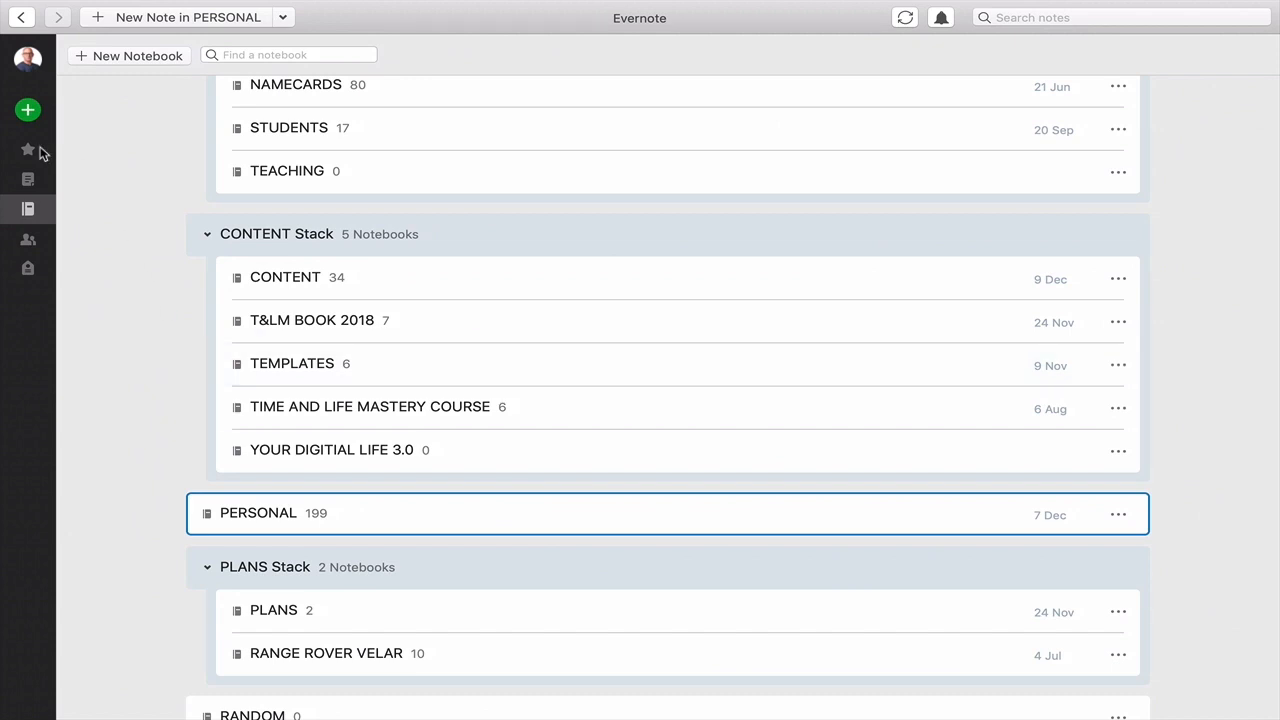
click(28, 180)
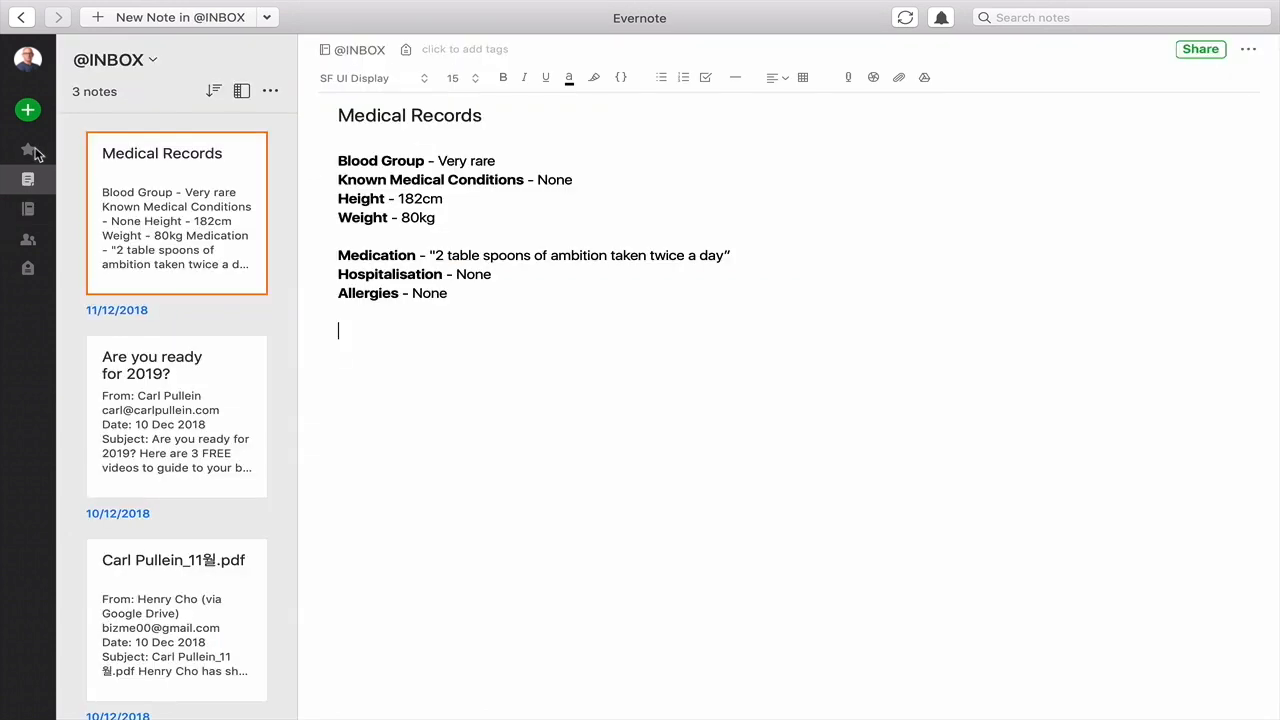
mouse_move(387, 291)
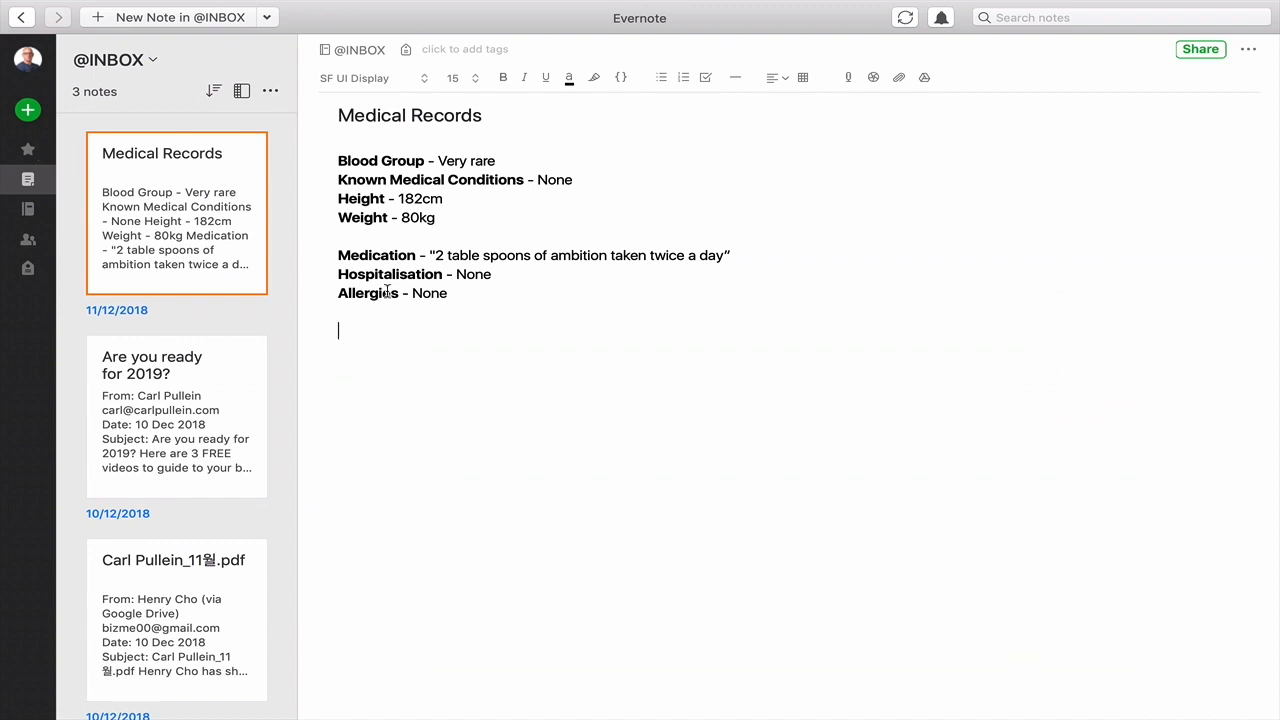
mouse_move(584, 324)
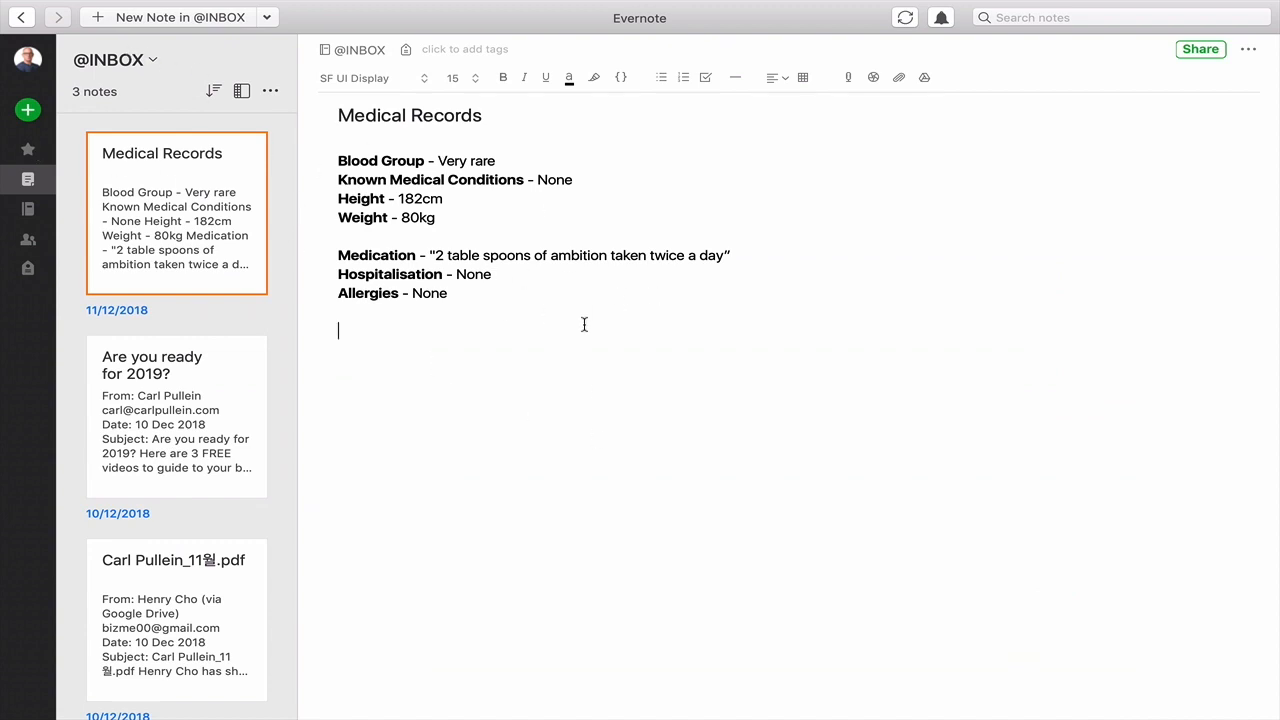
mouse_move(621, 368)
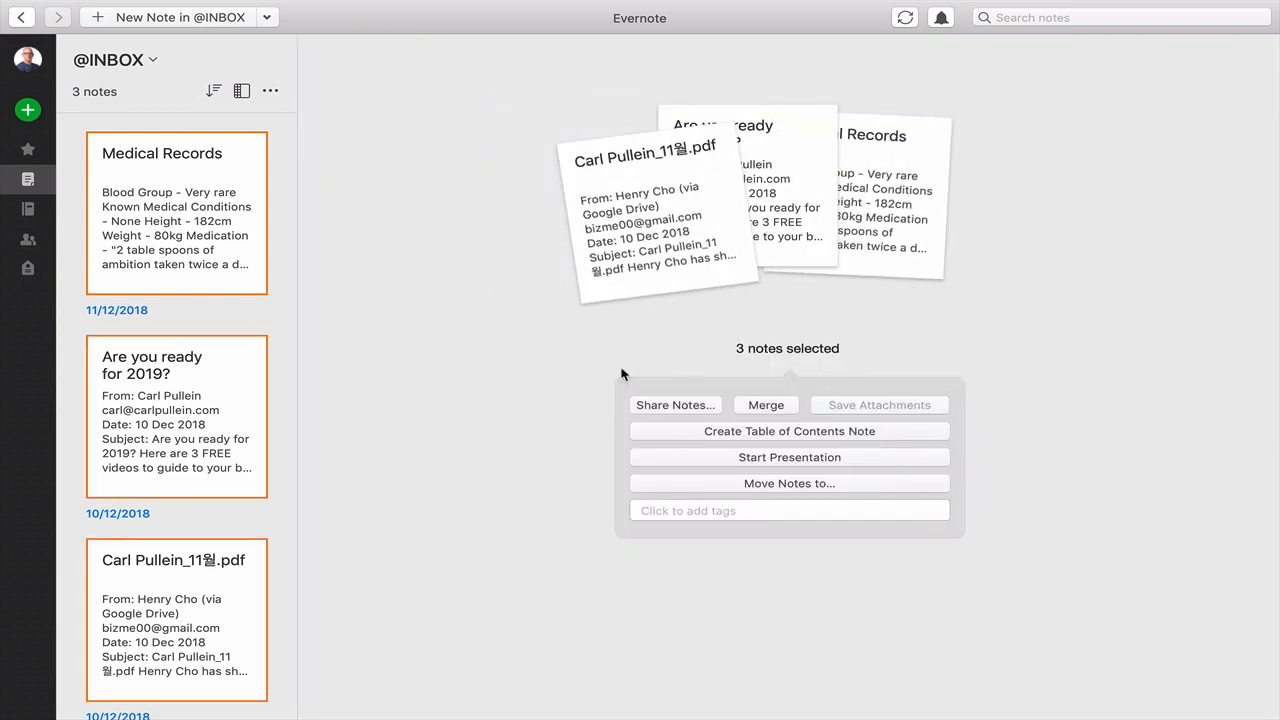
mouse_move(253, 270)
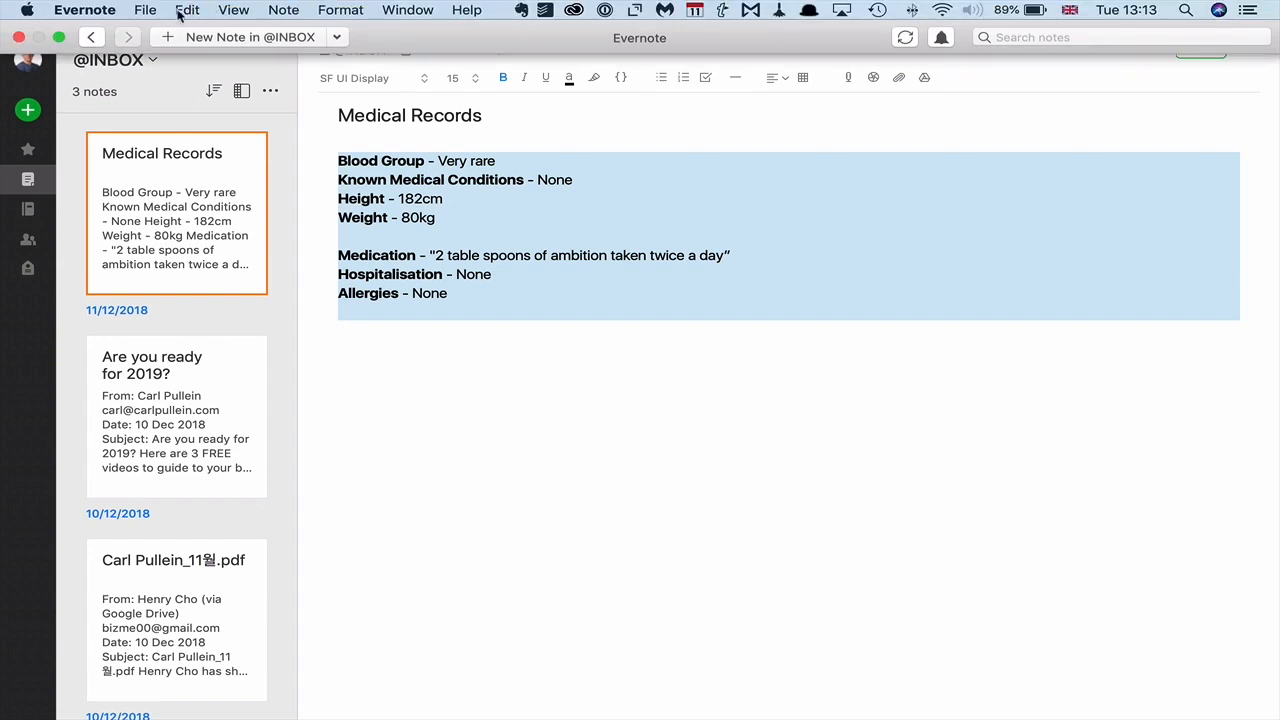
click(193, 11)
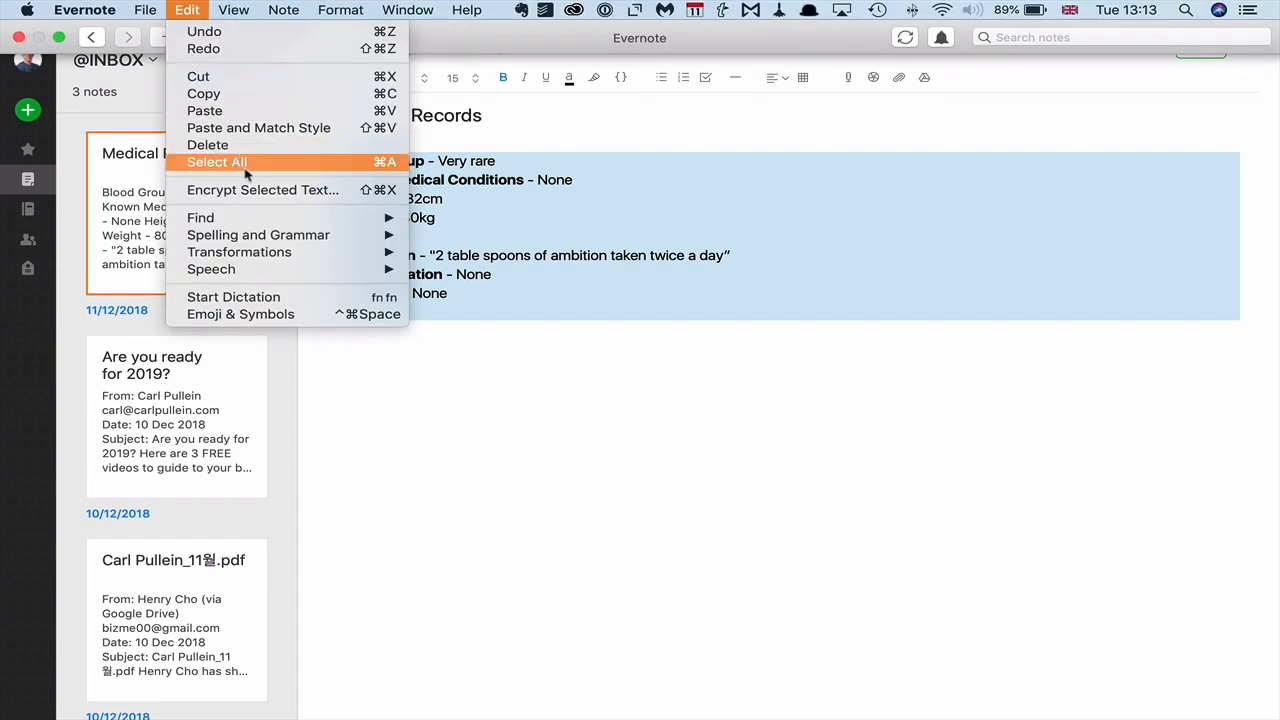
click(262, 189)
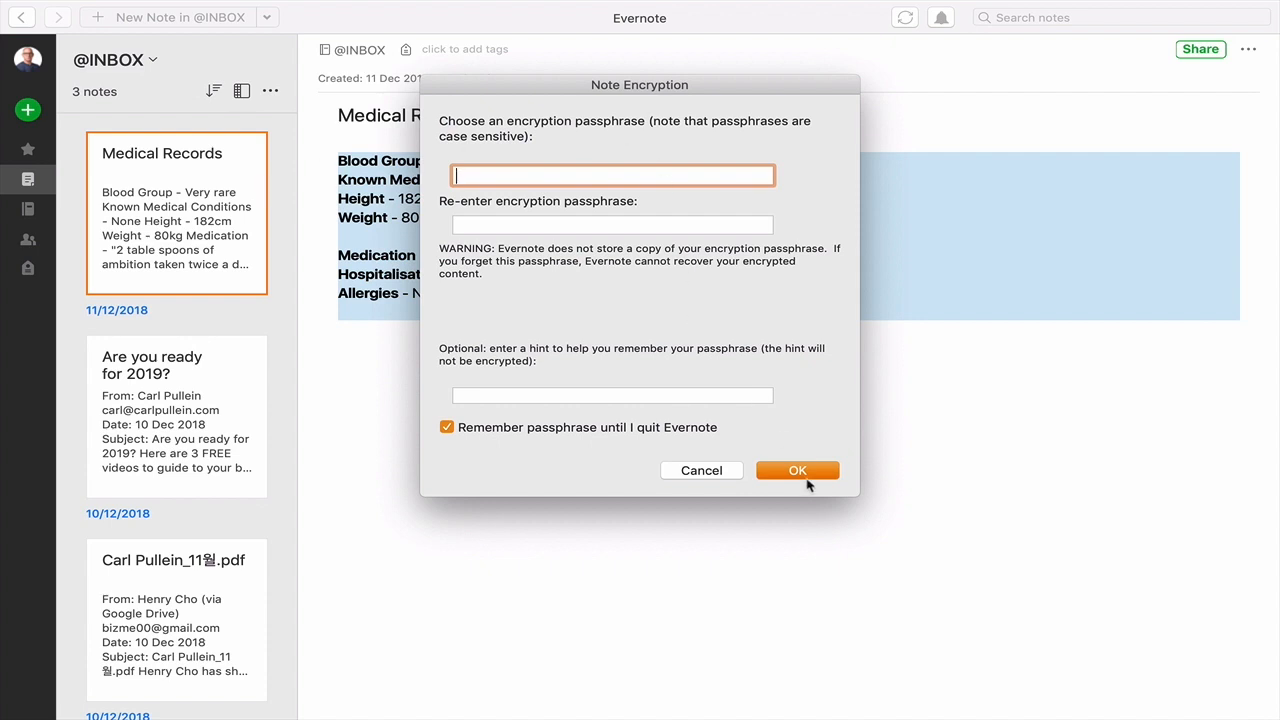
mouse_move(803, 476)
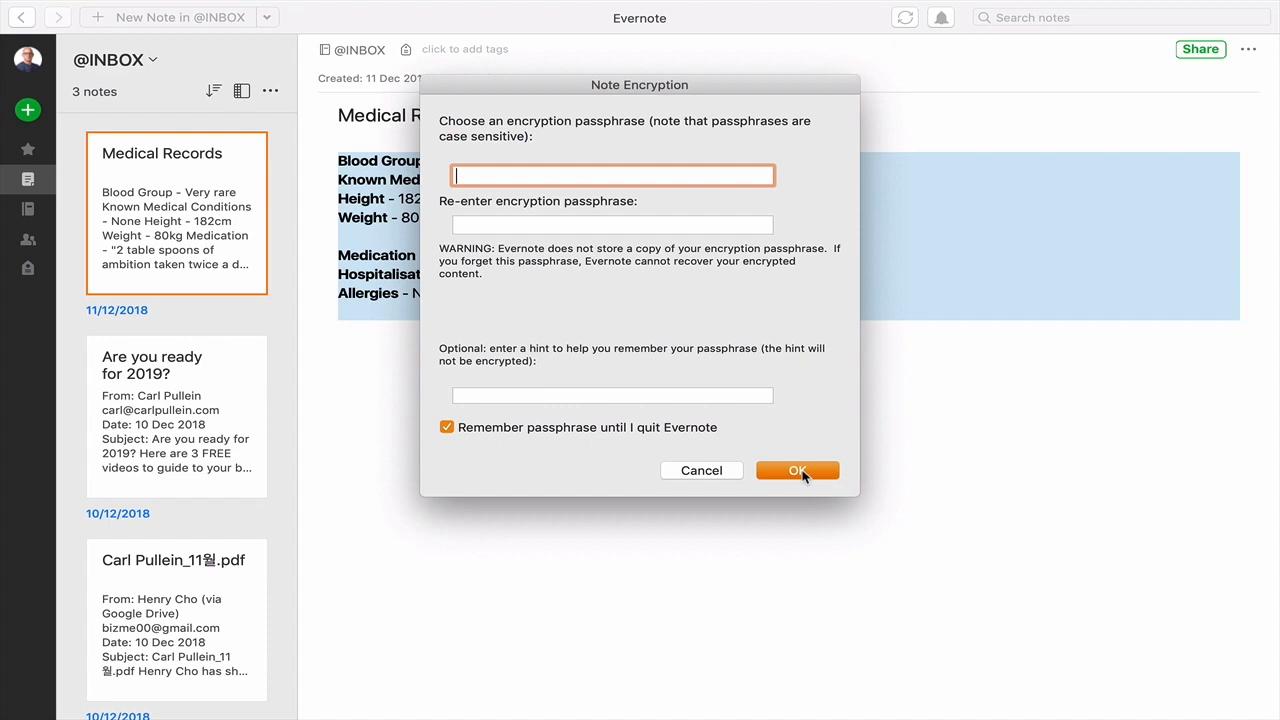
click(797, 470)
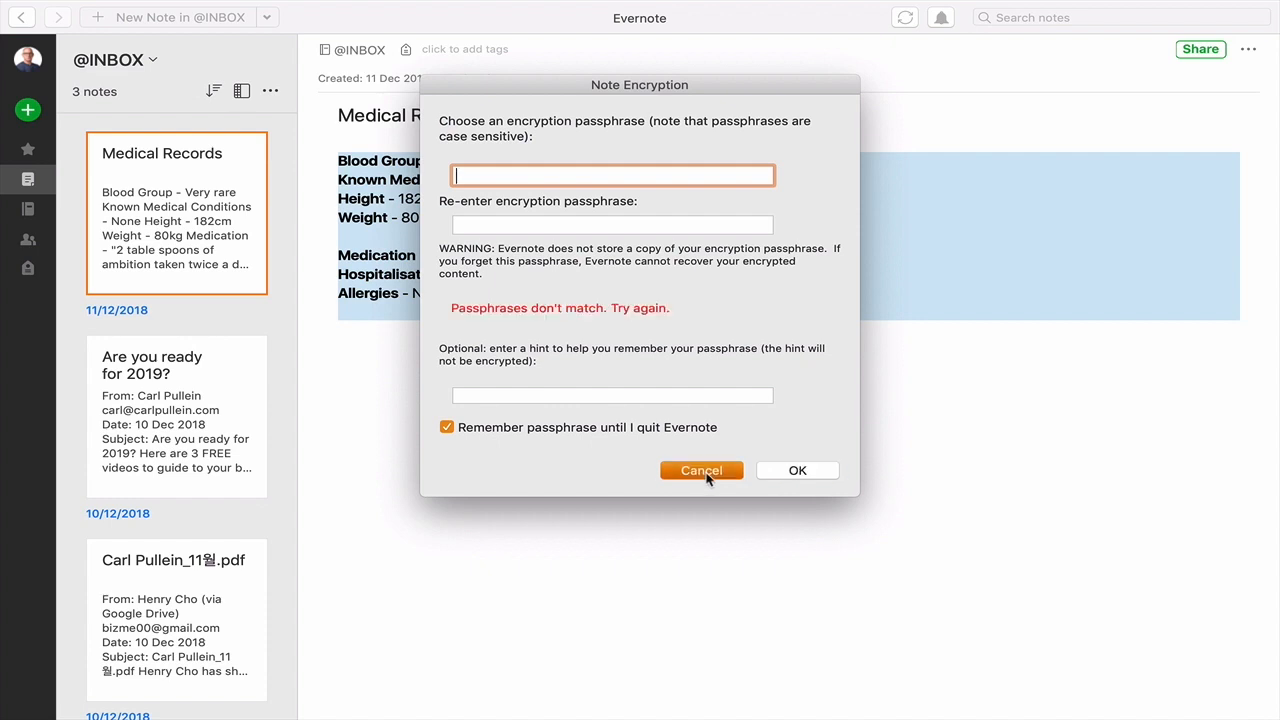
click(701, 470)
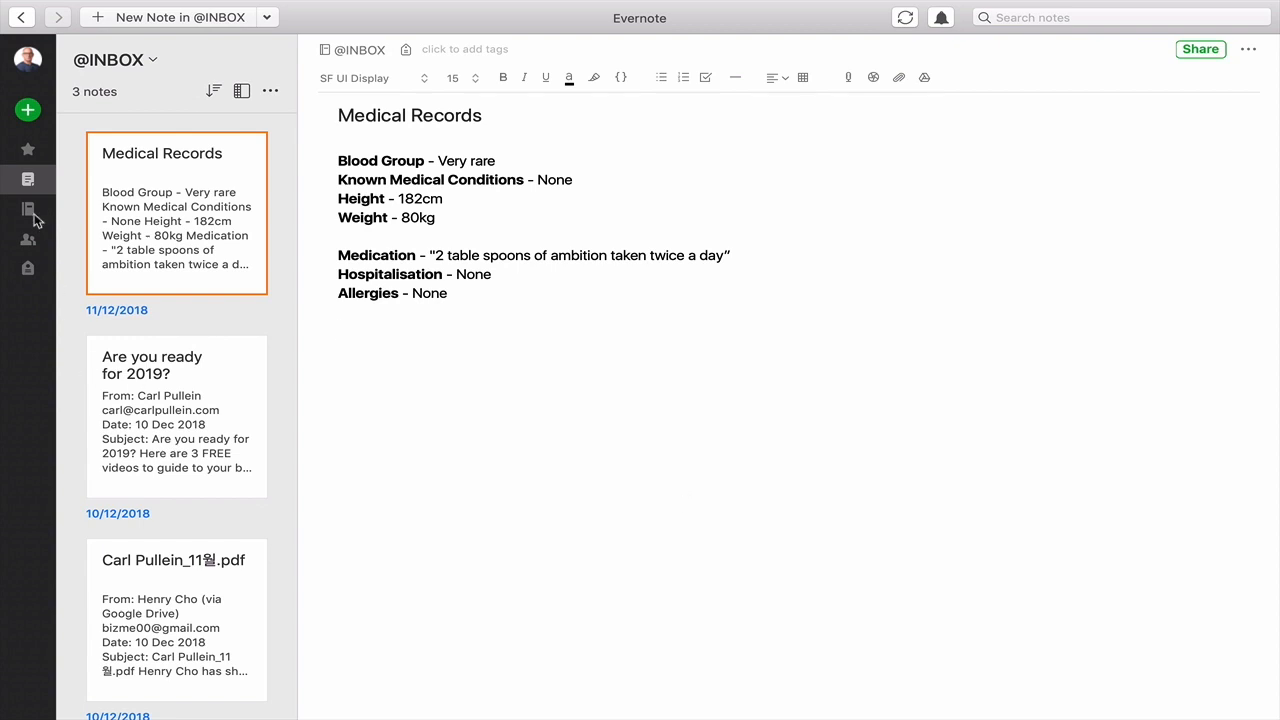
click(28, 209)
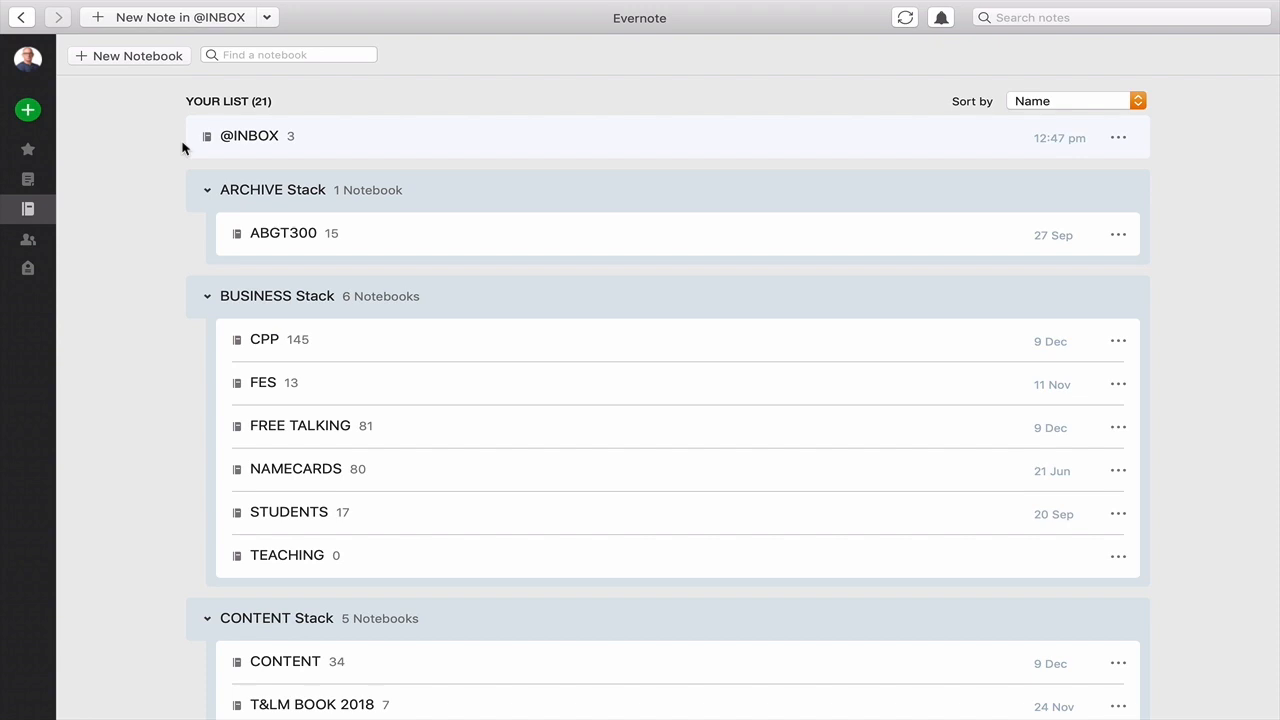
mouse_move(123, 66)
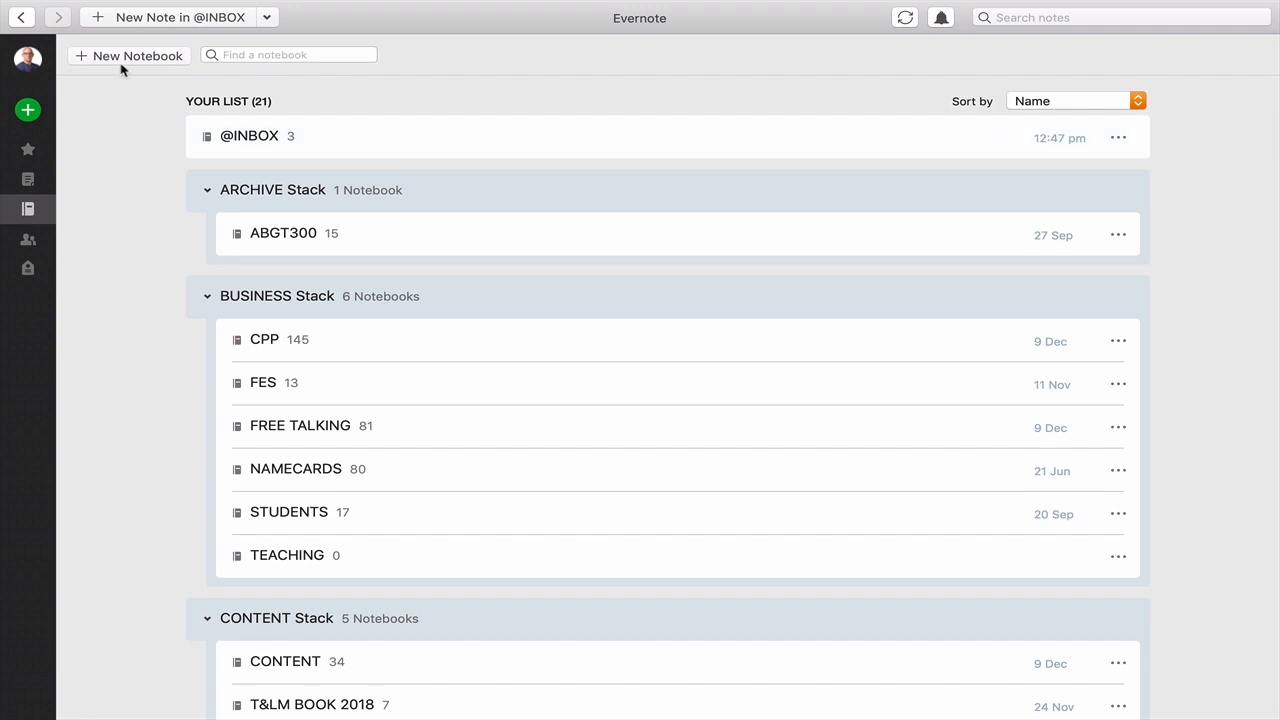
mouse_move(138, 63)
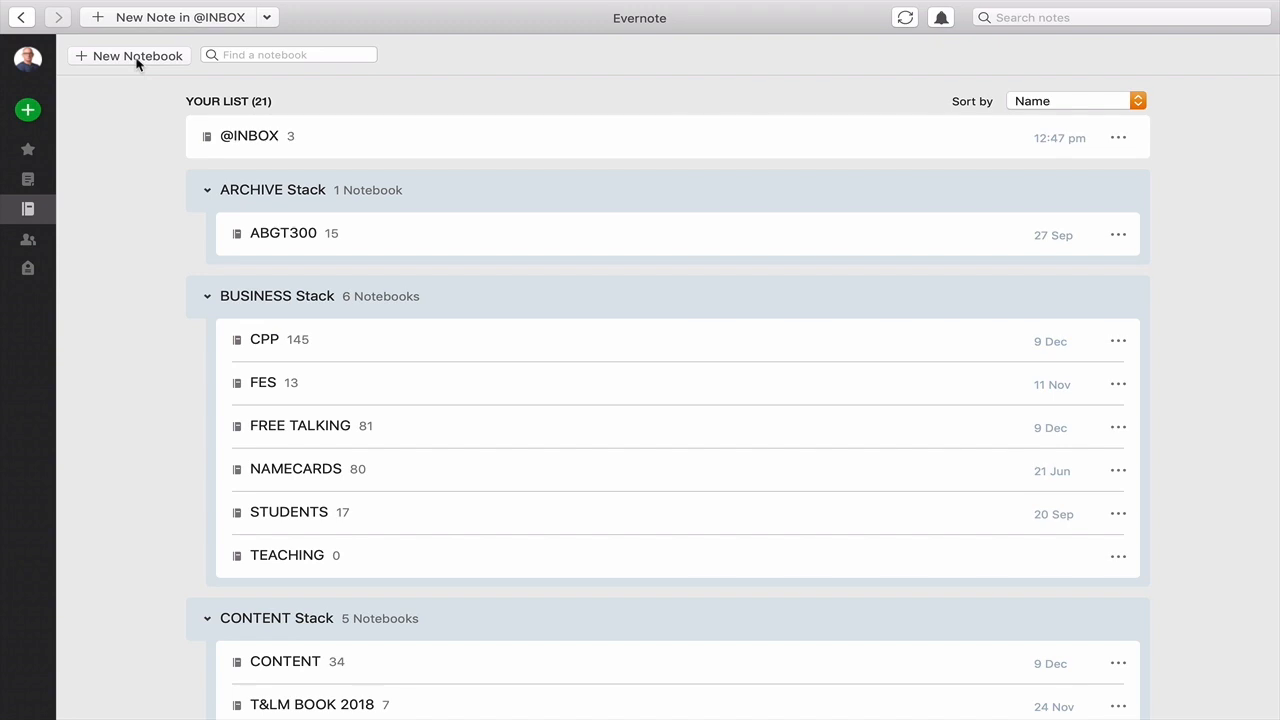
mouse_move(150, 107)
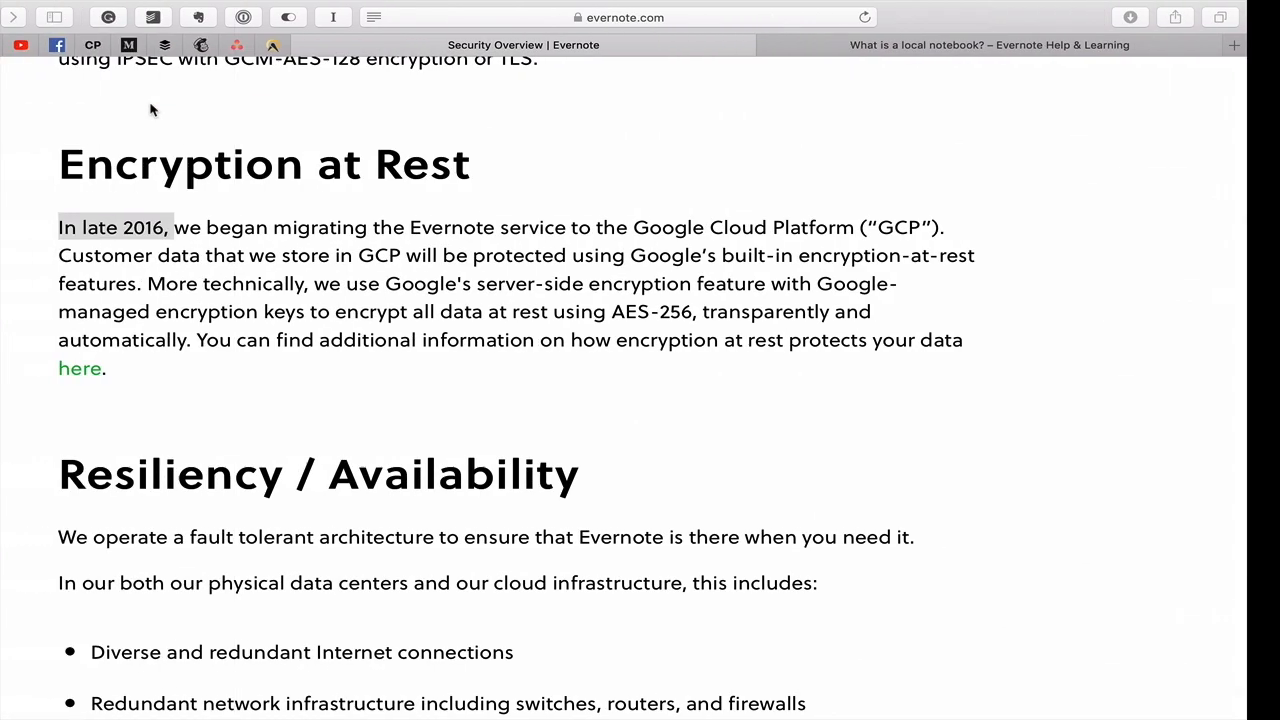
- Highlight the opening definition sentence of the 'What is a local notebook?' article
click(998, 44)
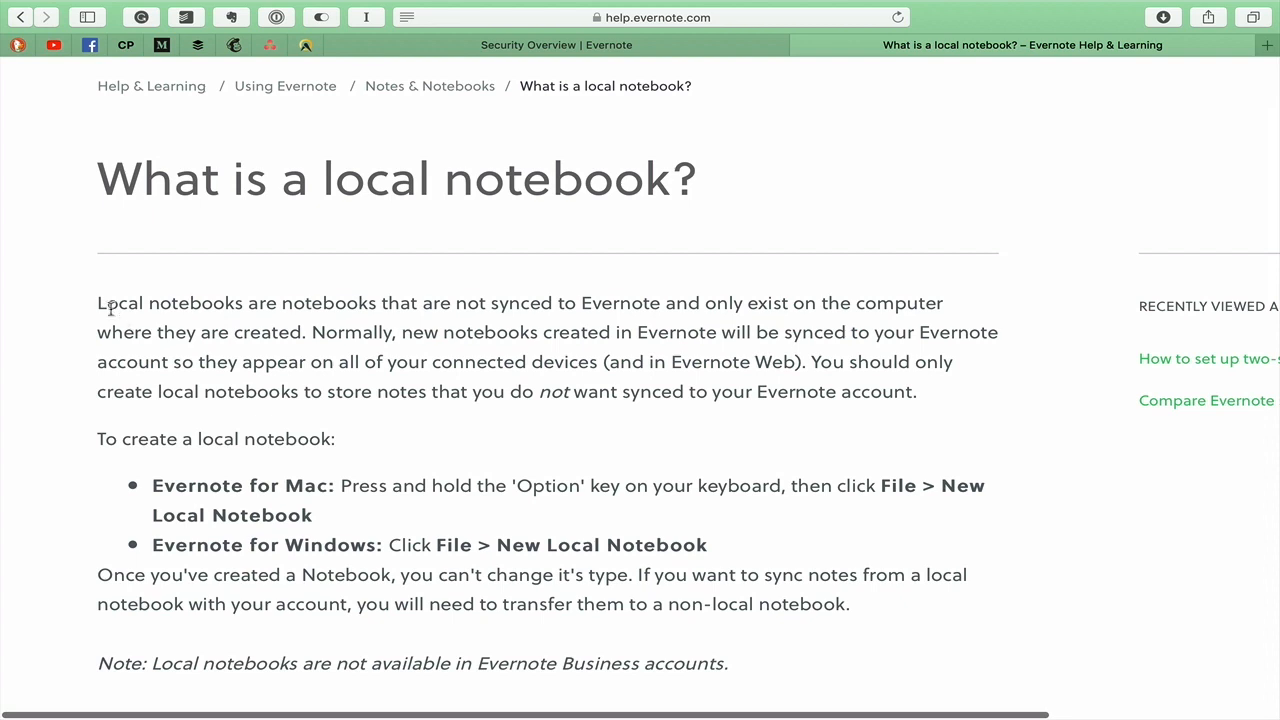
drag(97, 303, 288, 332)
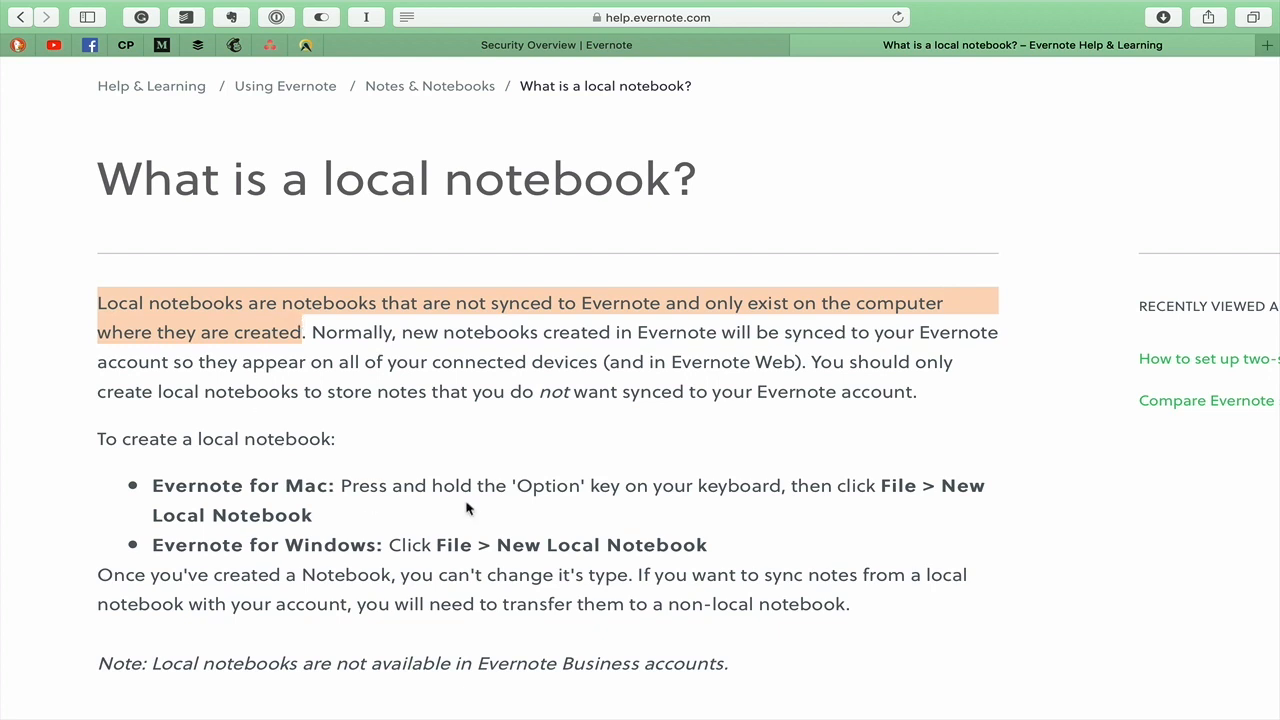
mouse_move(836, 521)
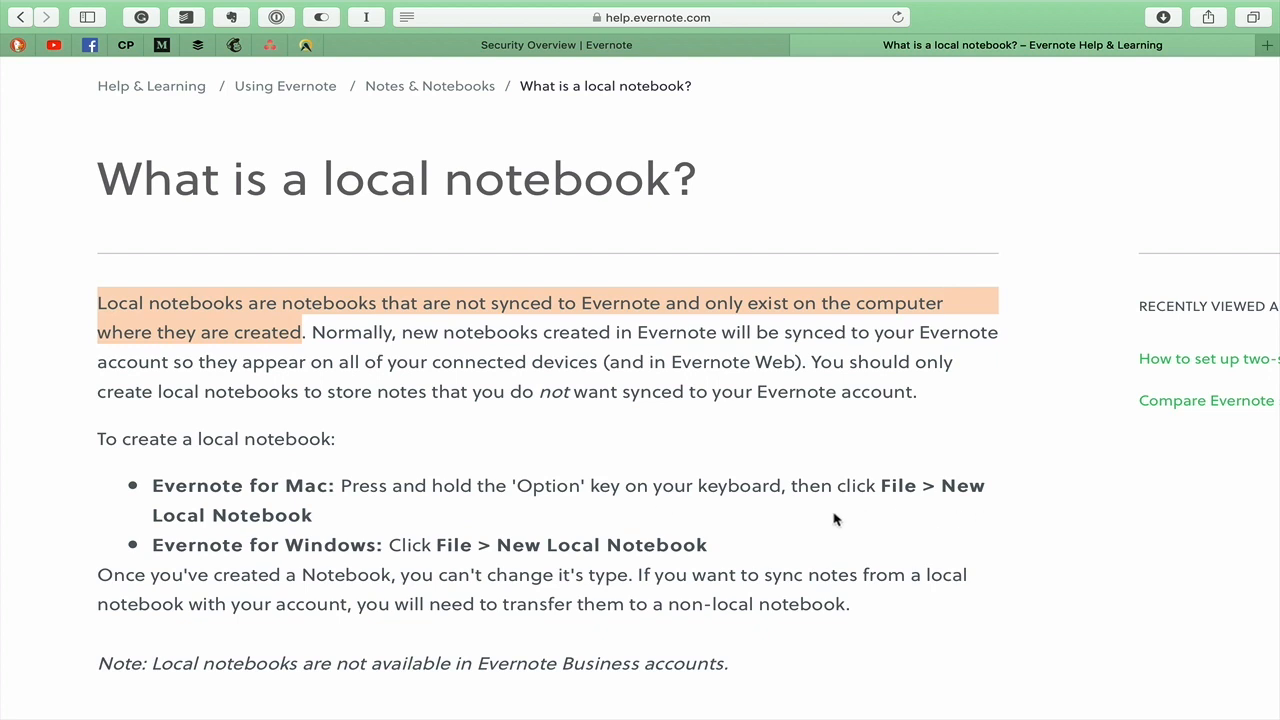
mouse_move(155, 545)
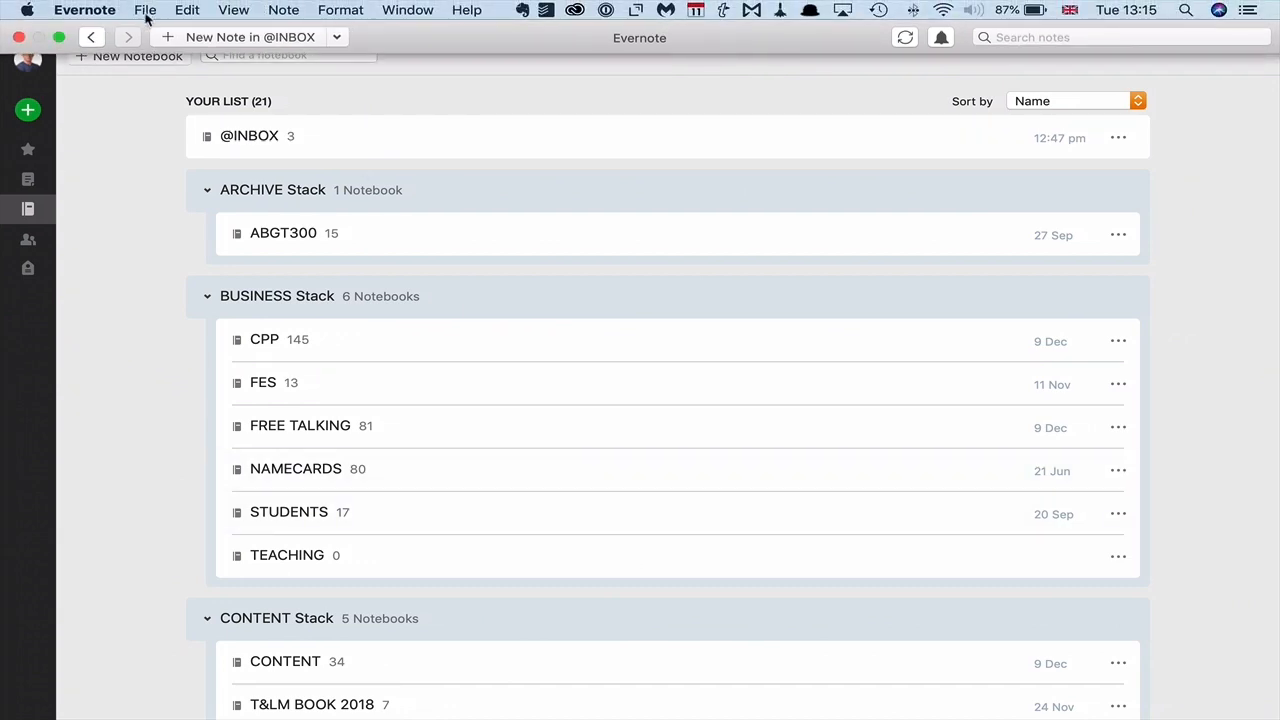
- Create a local notebook named 'OFFLINE' via File > New Local Notebook
click(145, 10)
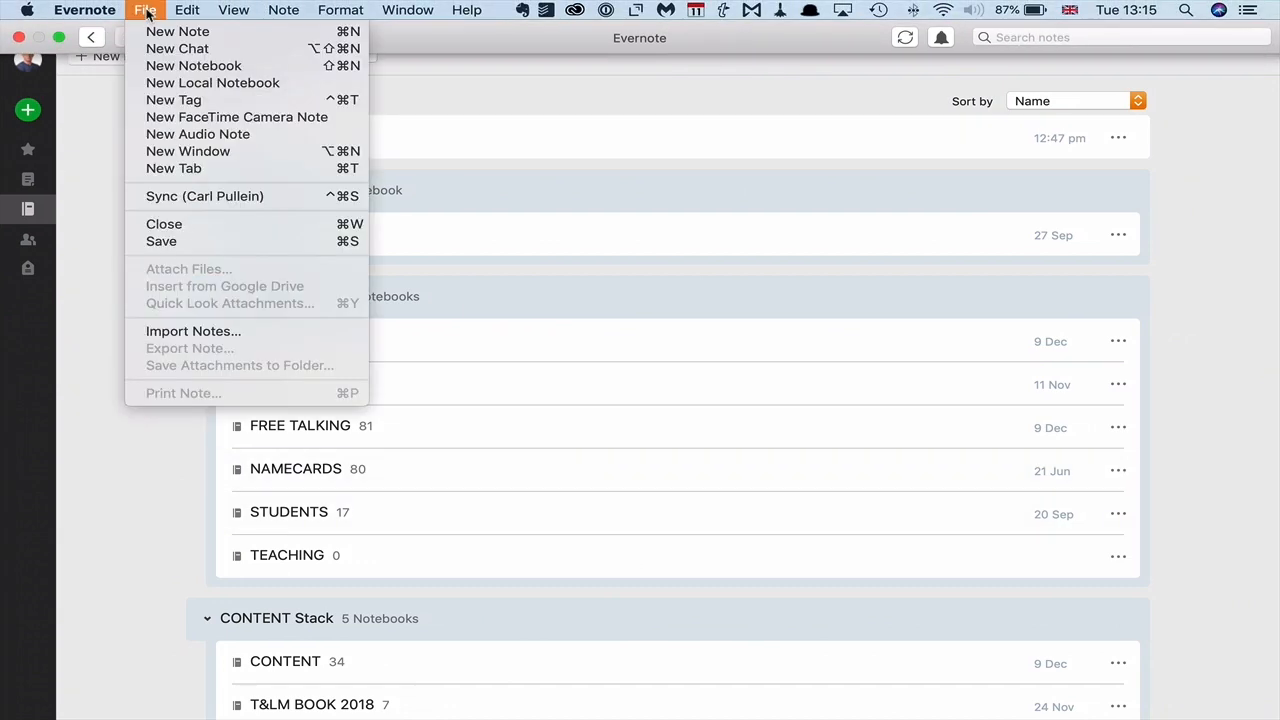
click(212, 83)
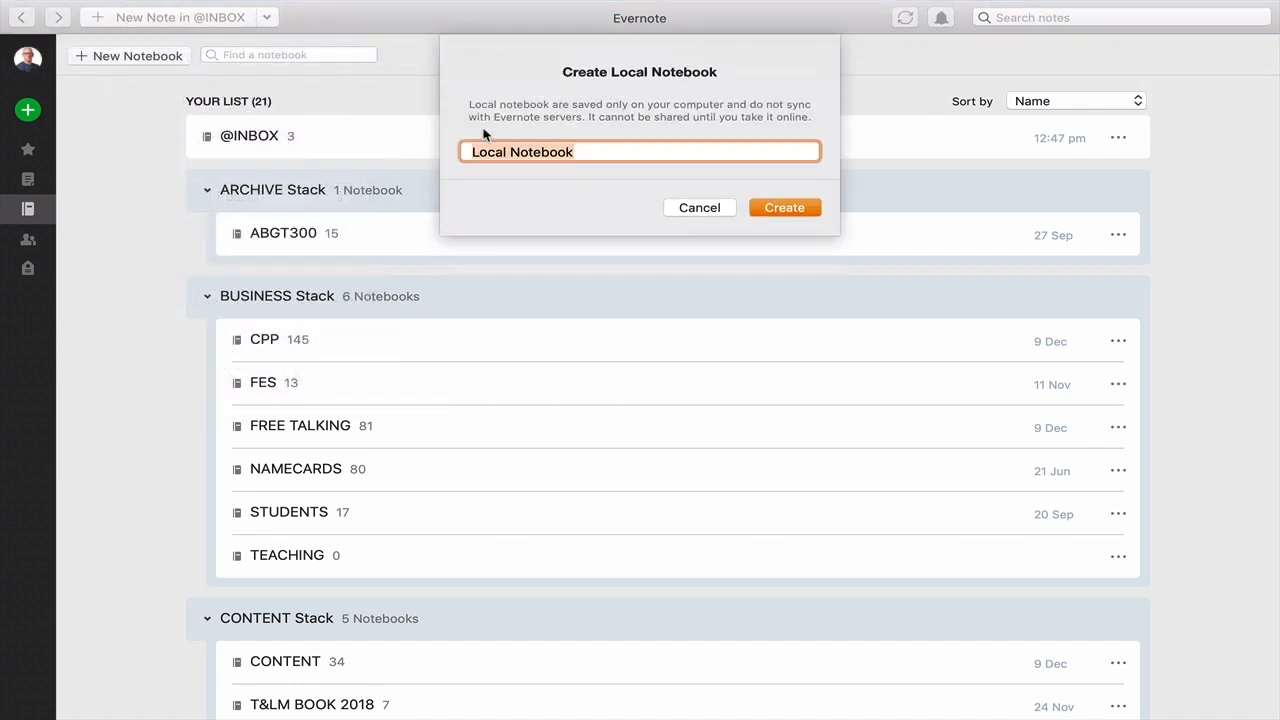
text(OFFL)
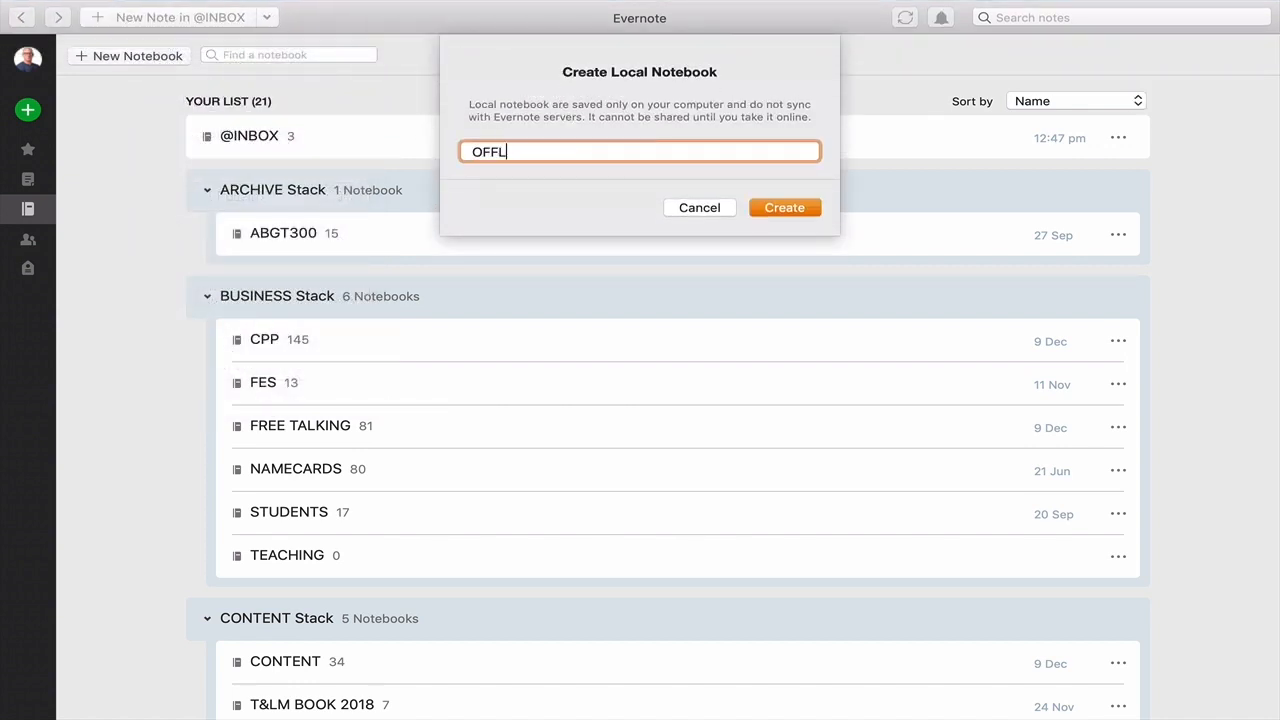
text(INE)
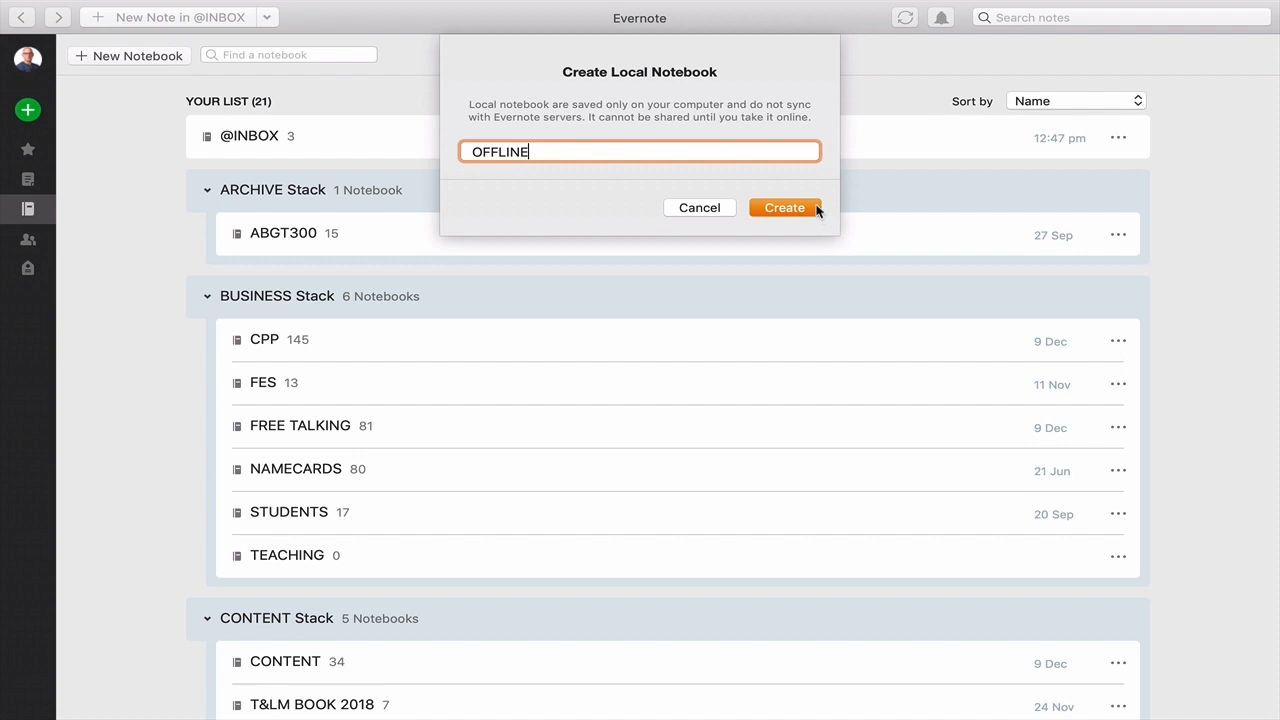
click(784, 207)
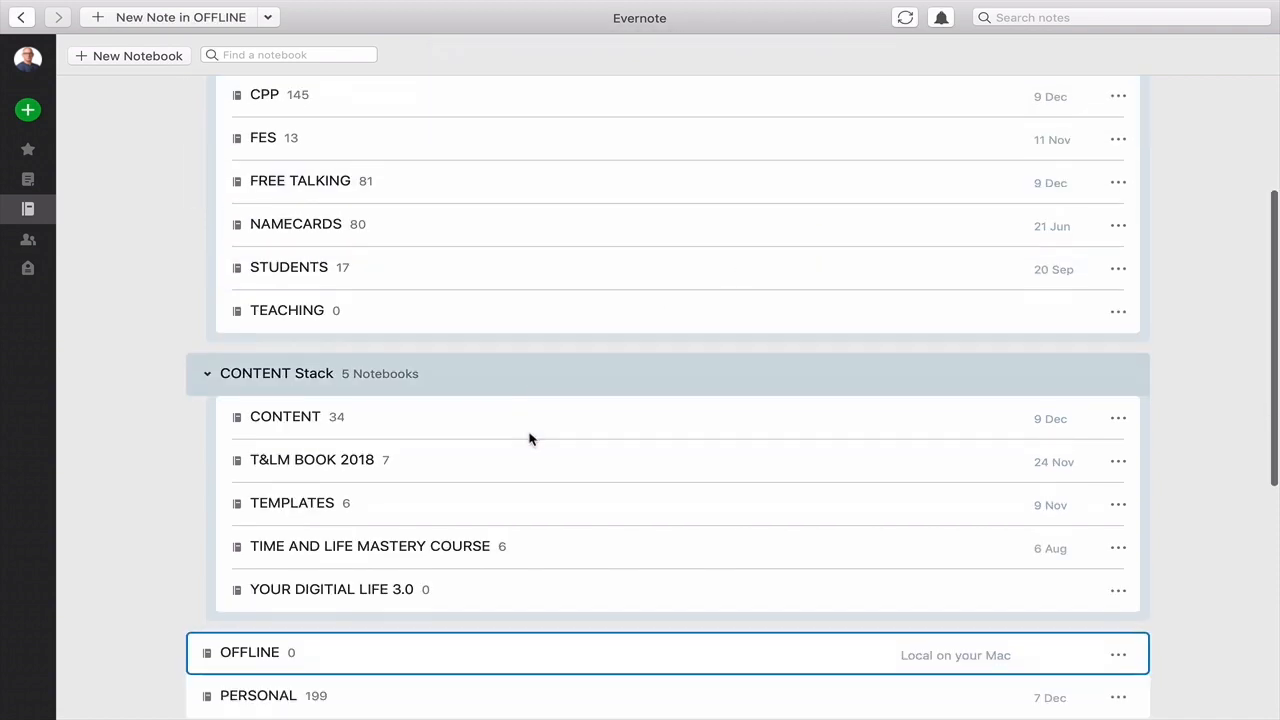
scroll(down, 3)
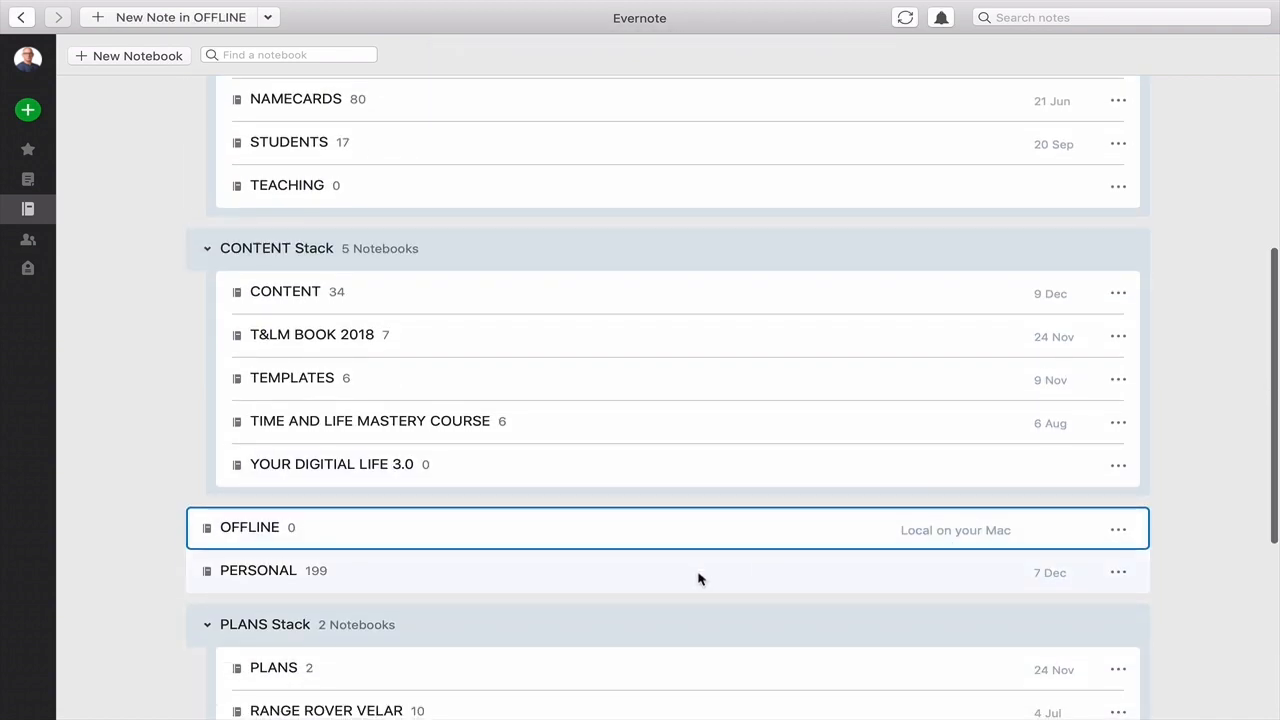
mouse_move(1202, 544)
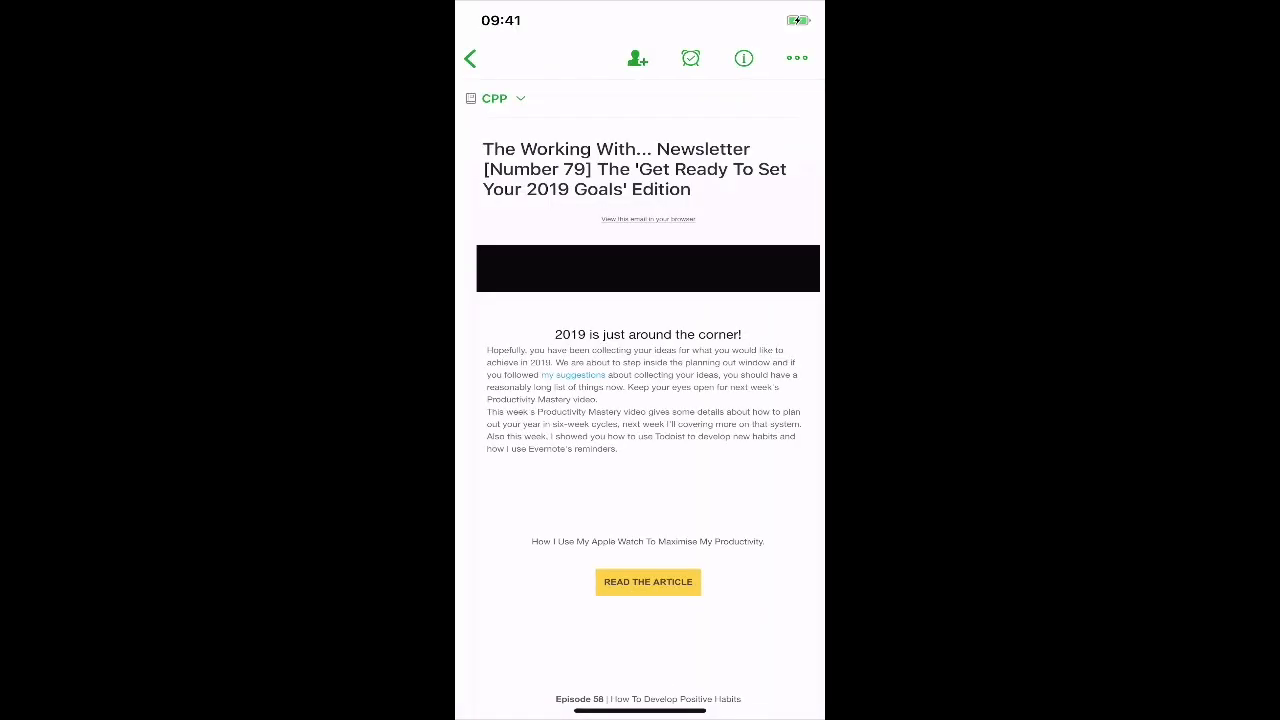
- Go from the note through account Settings to the Passcode Lock screen
click(470, 57)
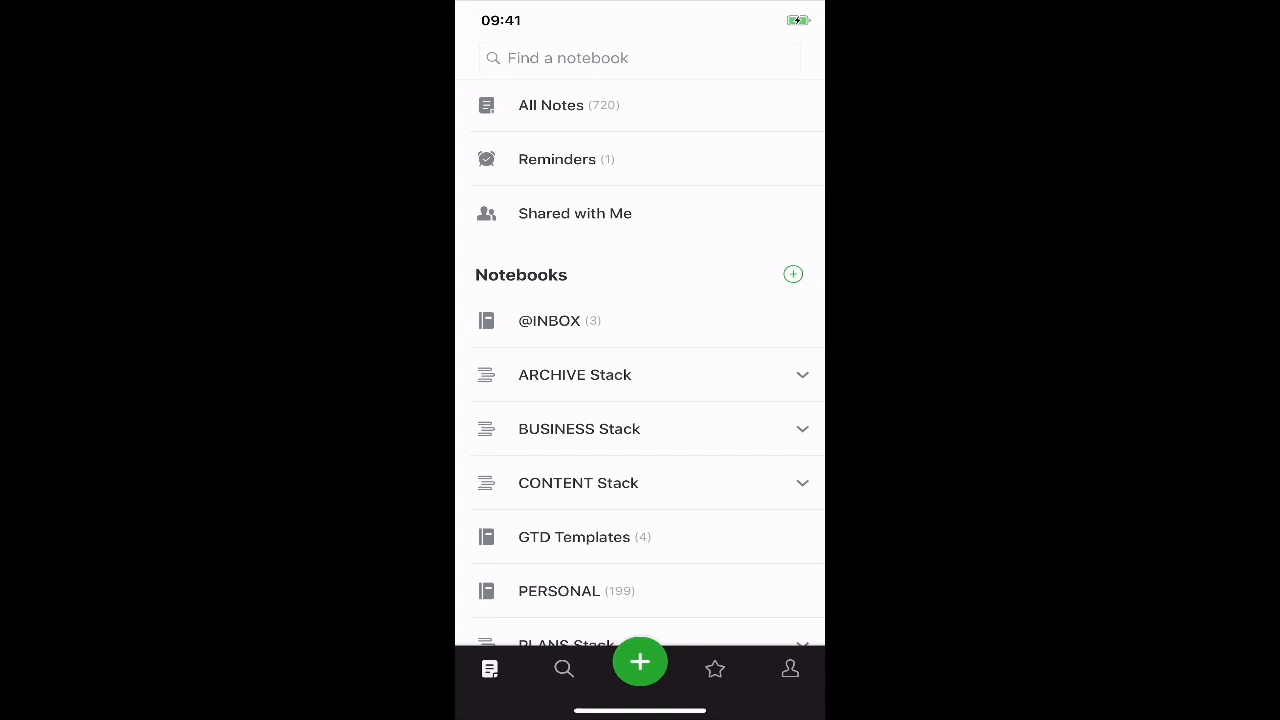
click(790, 668)
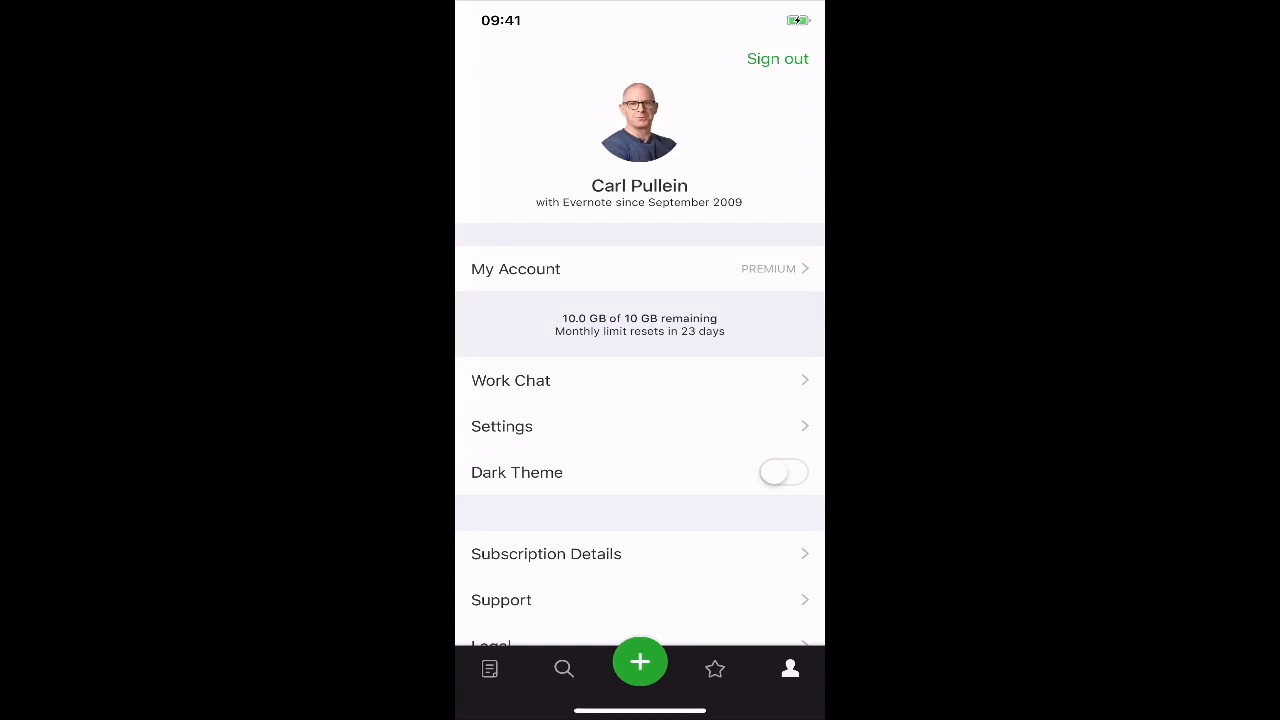
click(502, 426)
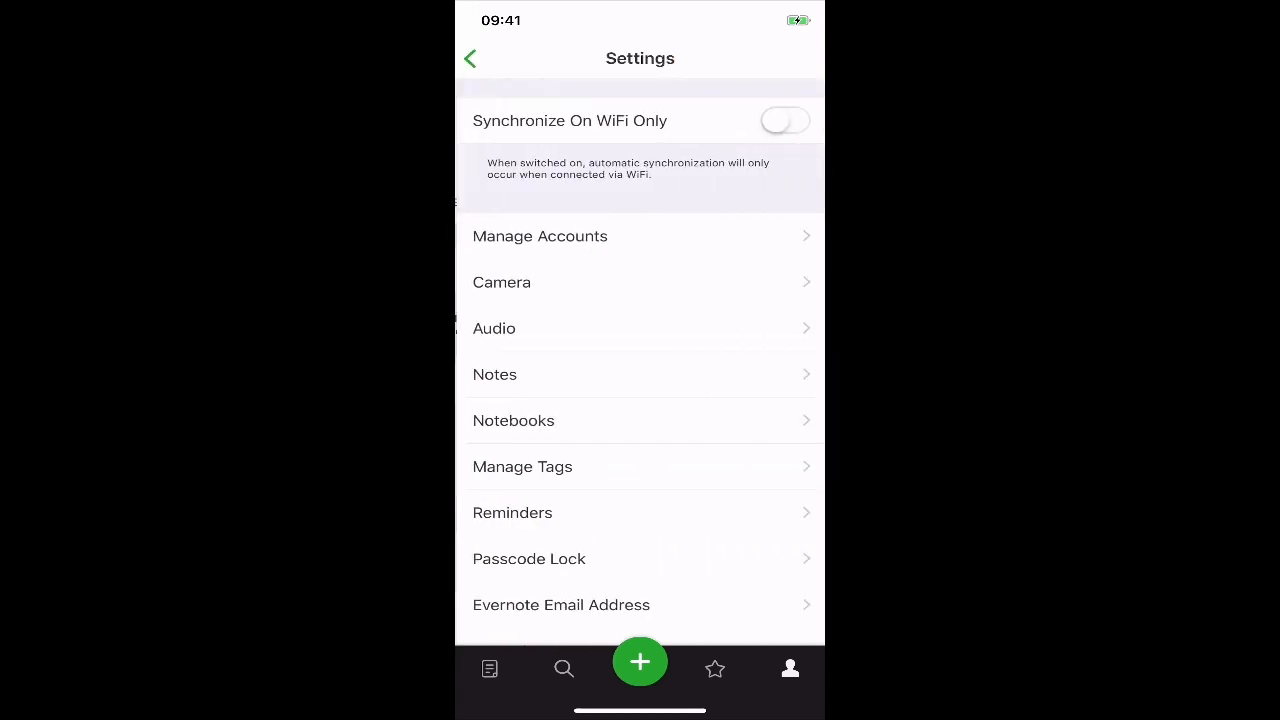
scroll(down, 3)
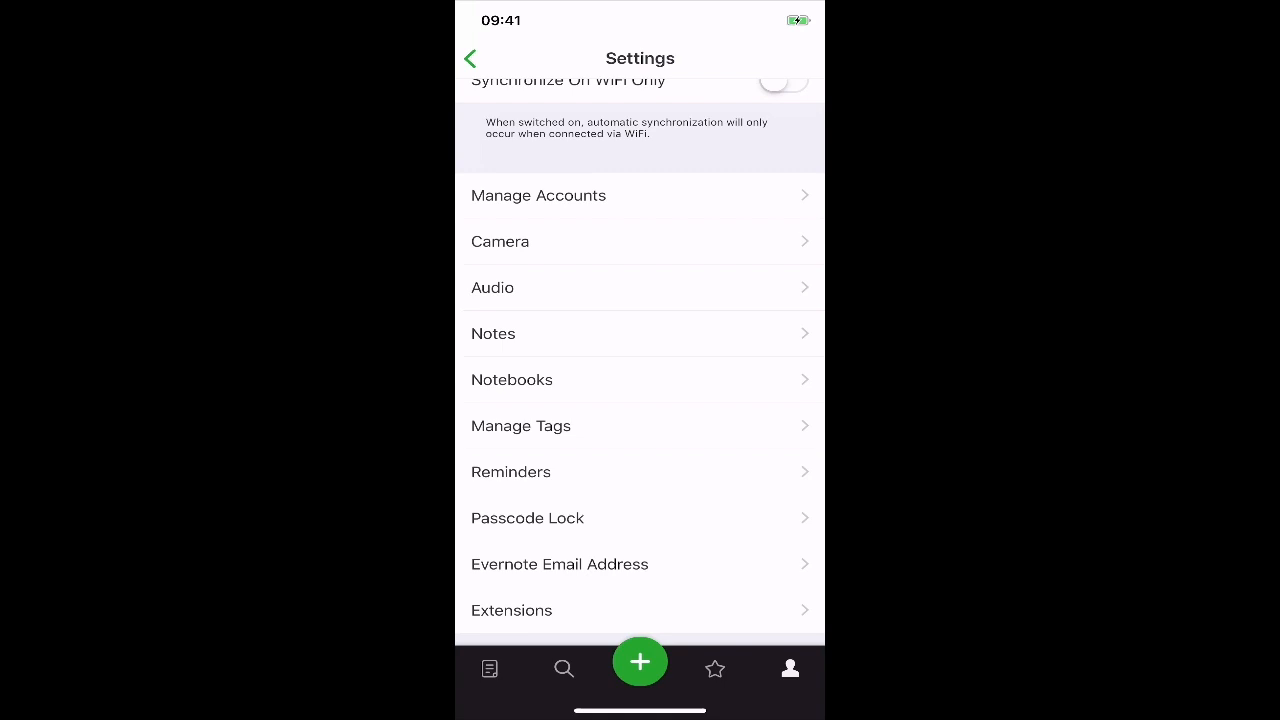
click(527, 518)
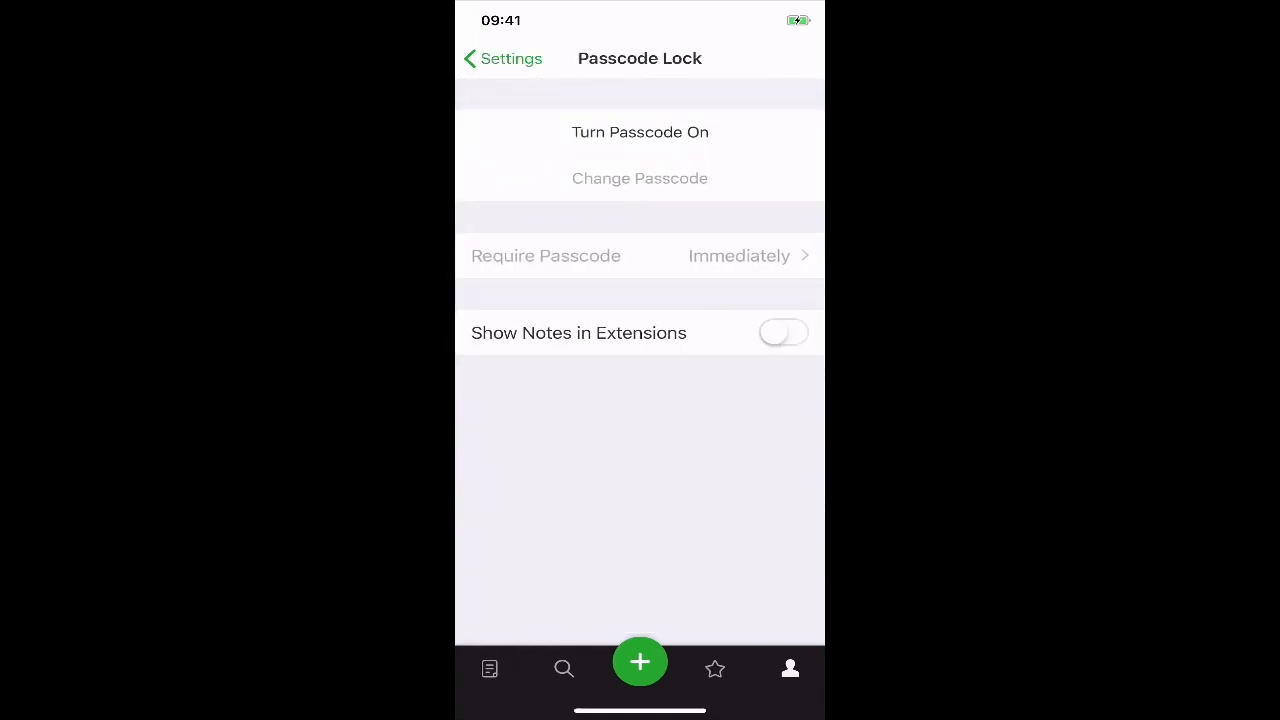
- Turn the passcode on, confirm the new passcode, and reopen Evernote
click(639, 132)
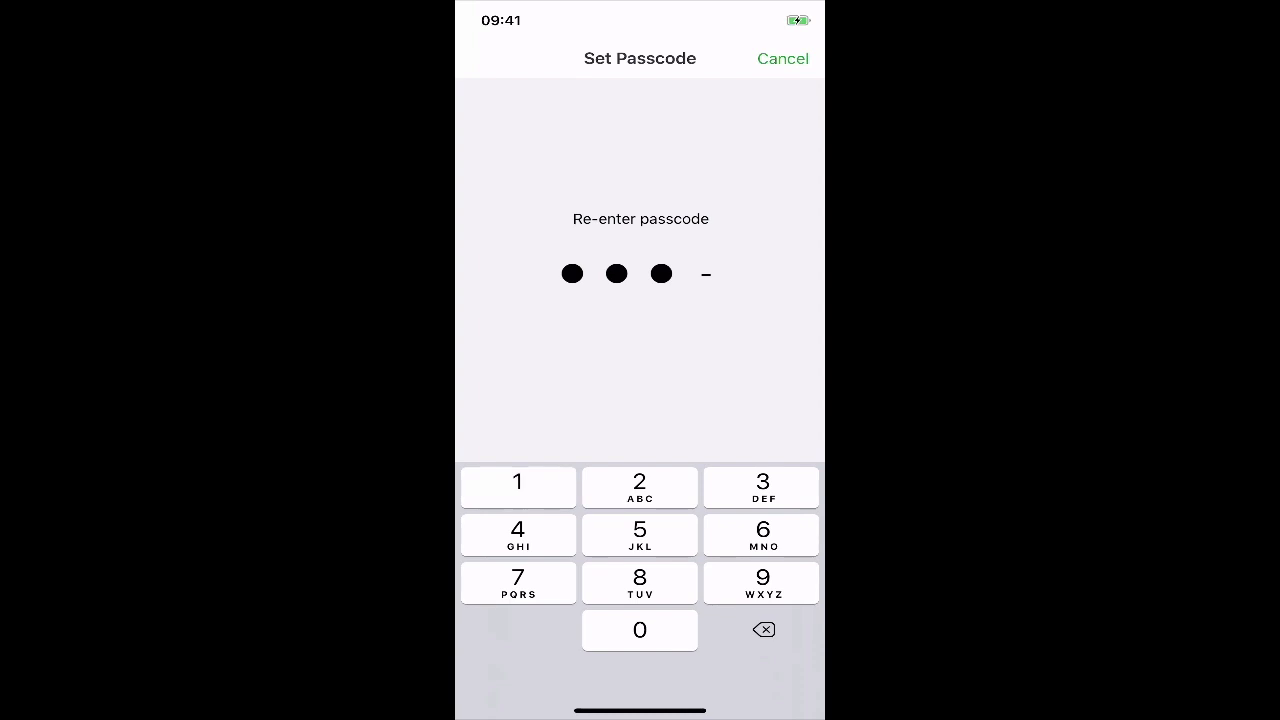
click(639, 630)
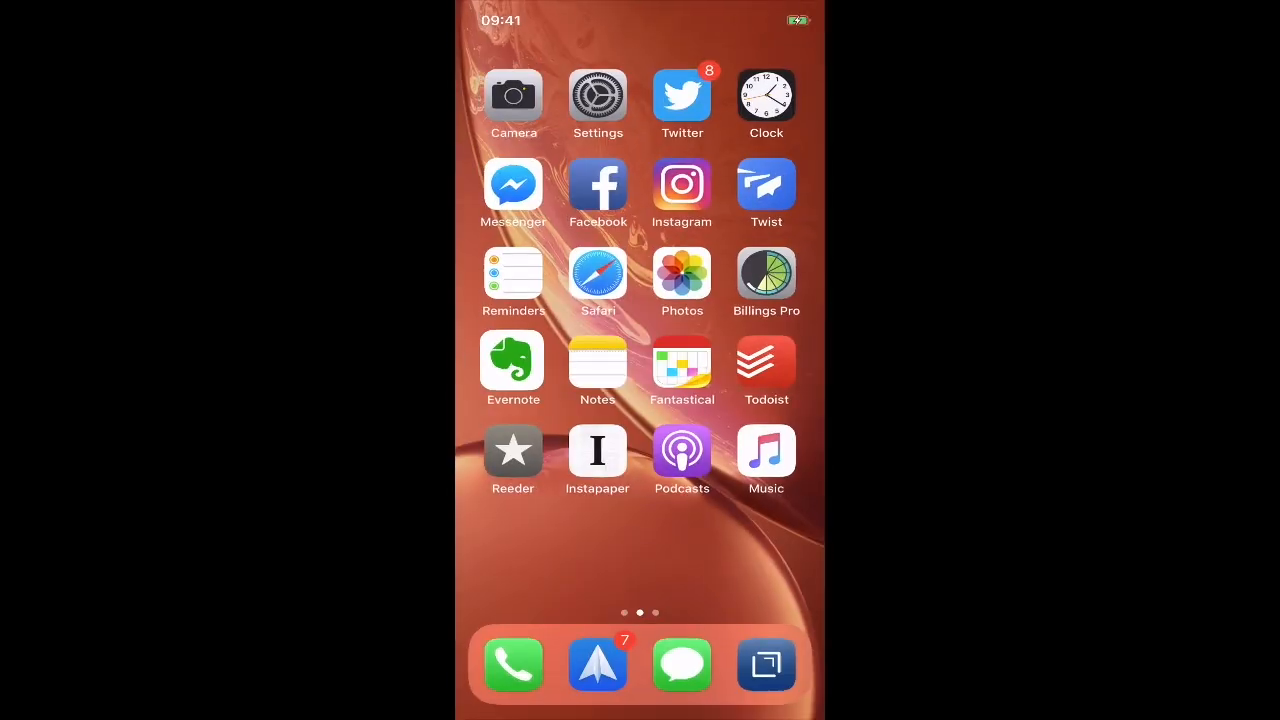
click(513, 357)
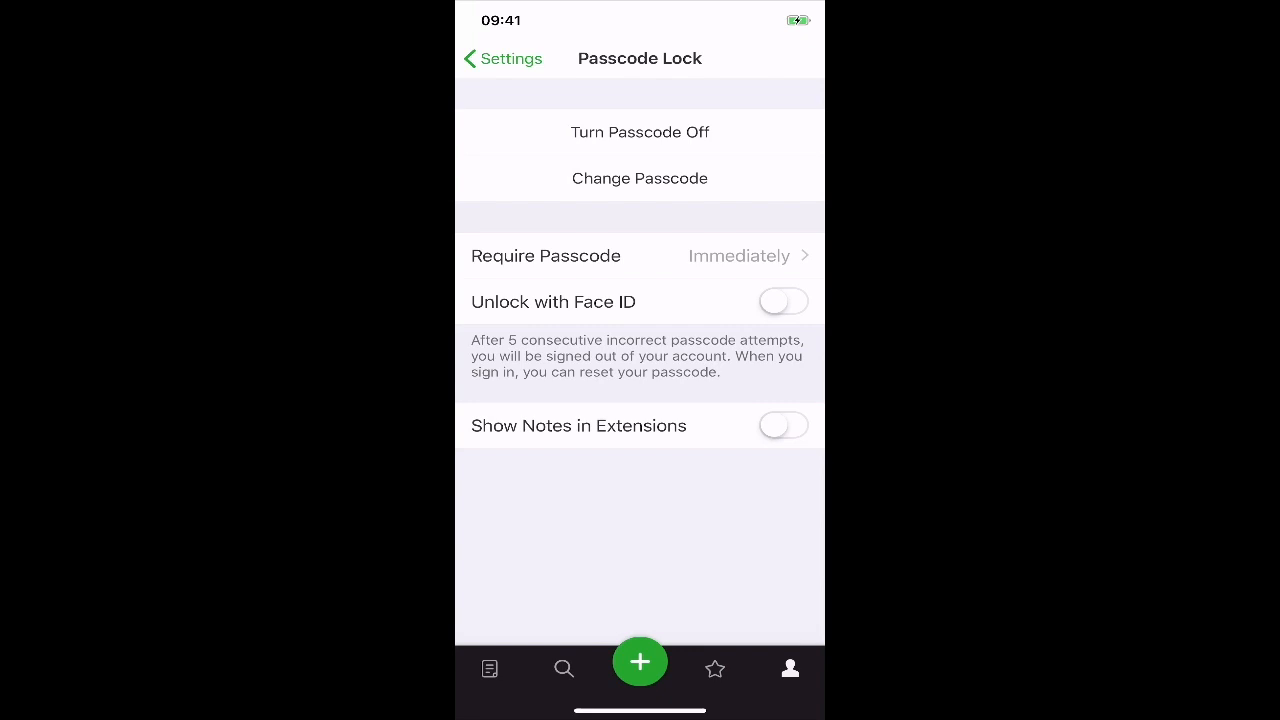
- Enable Unlock with Face ID, then turn the passcode off and return home
click(783, 301)
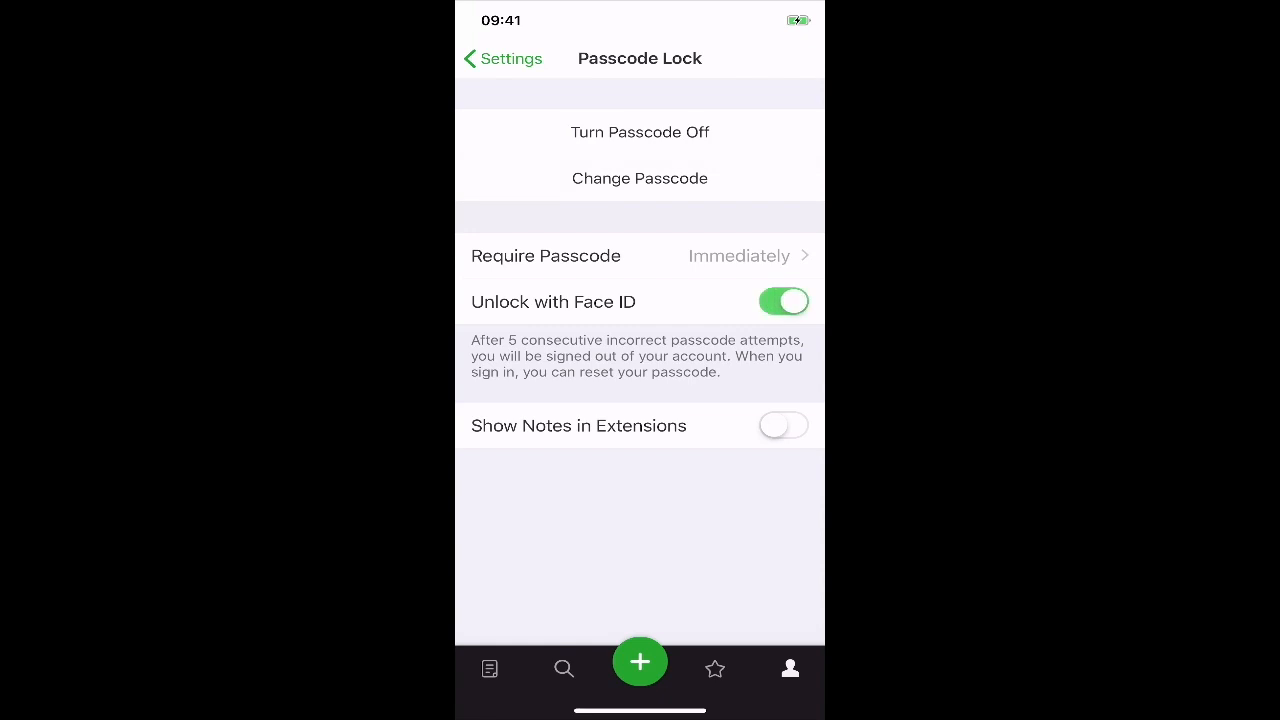
key(home)
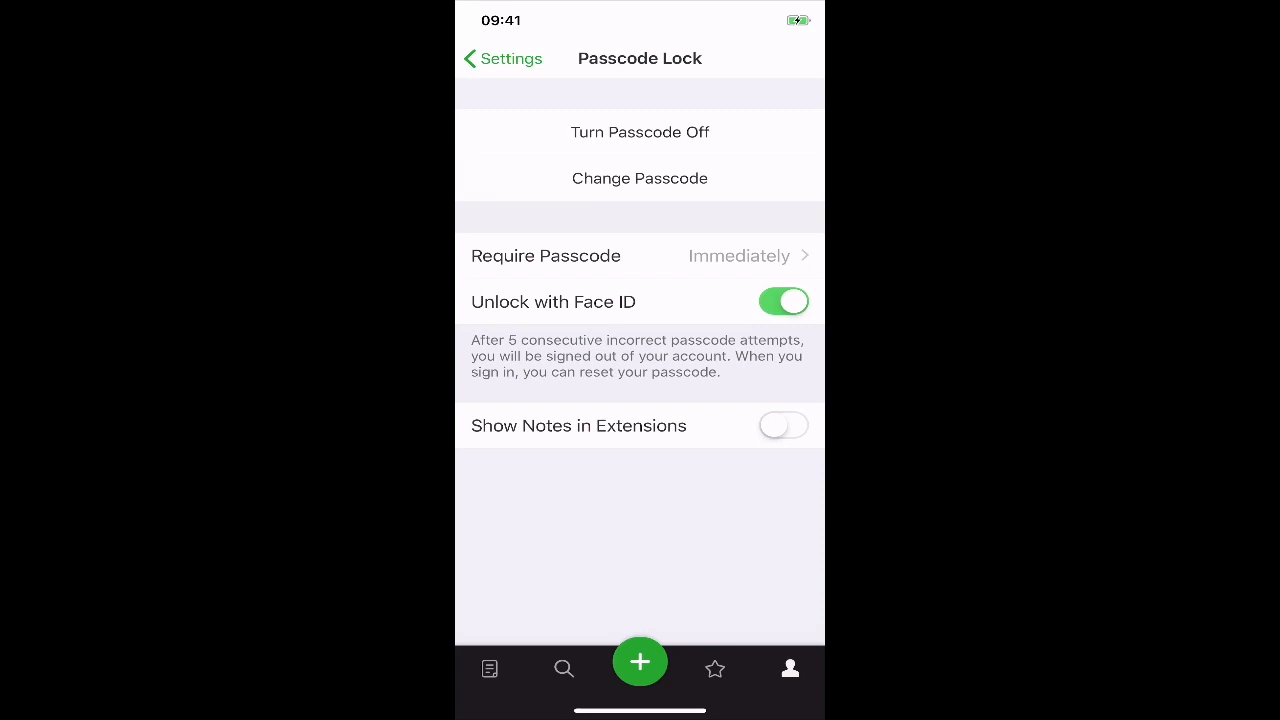
click(639, 132)
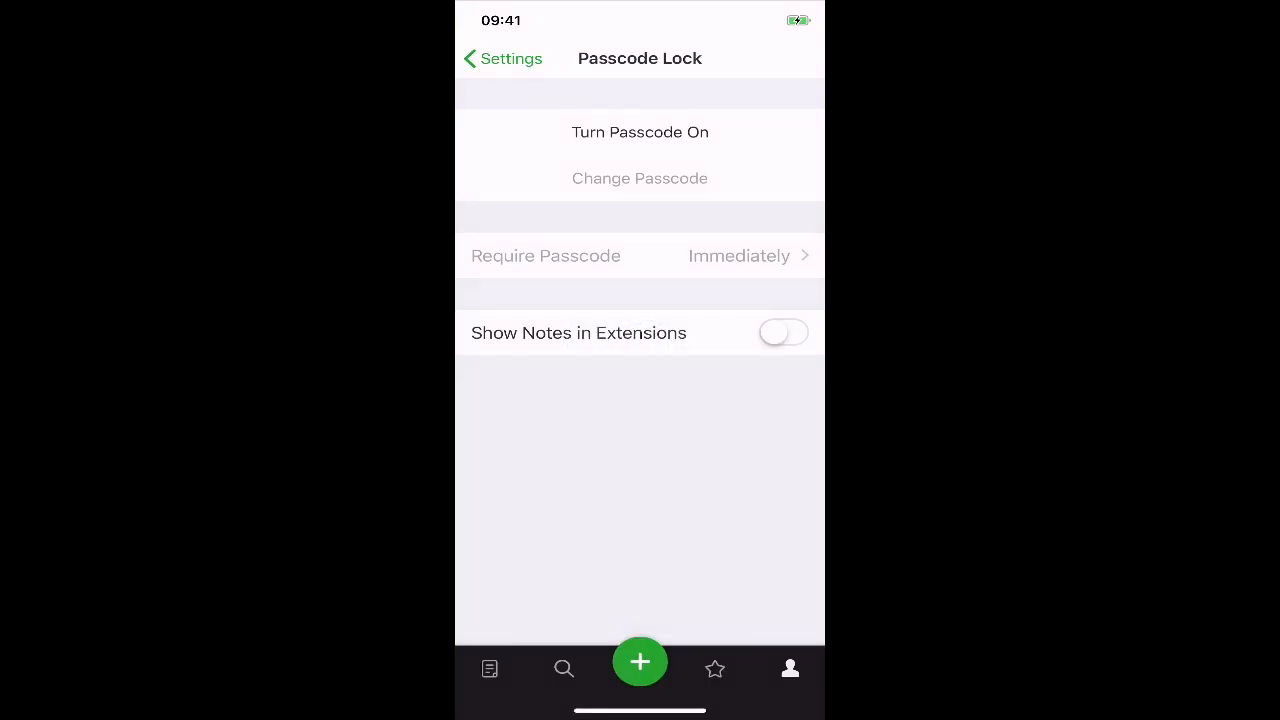
click(500, 58)
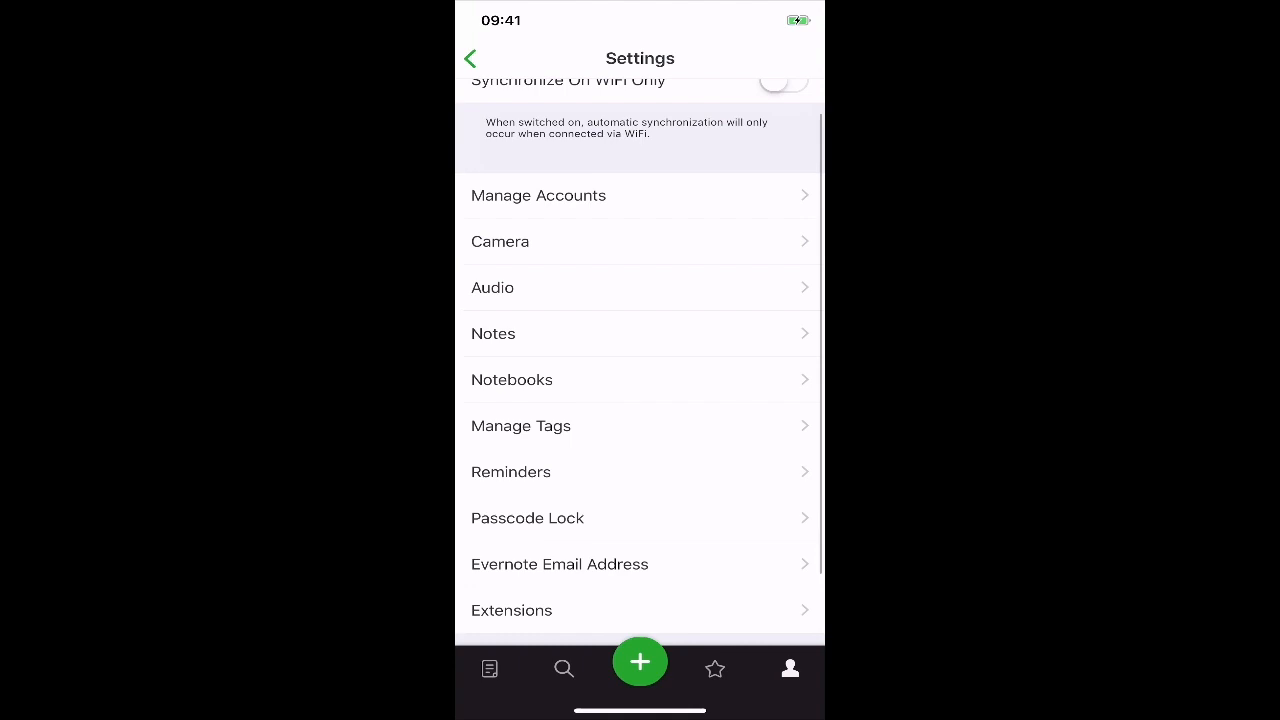
key(home)
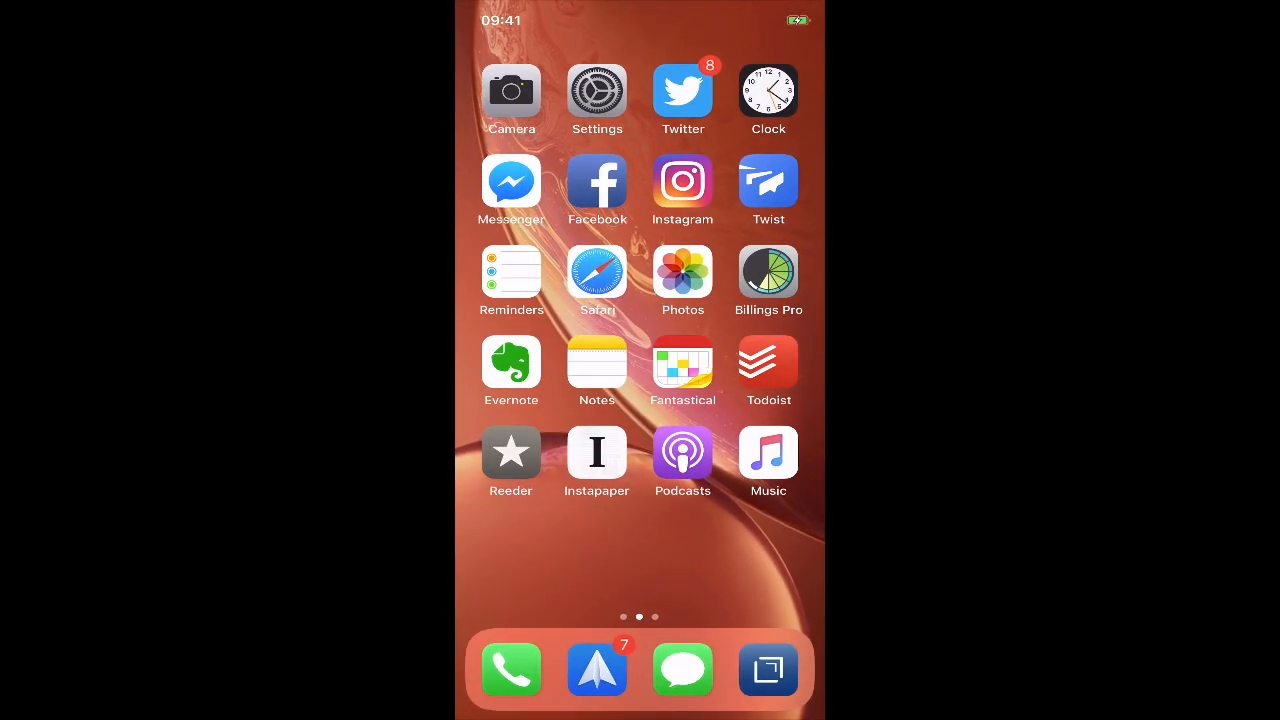